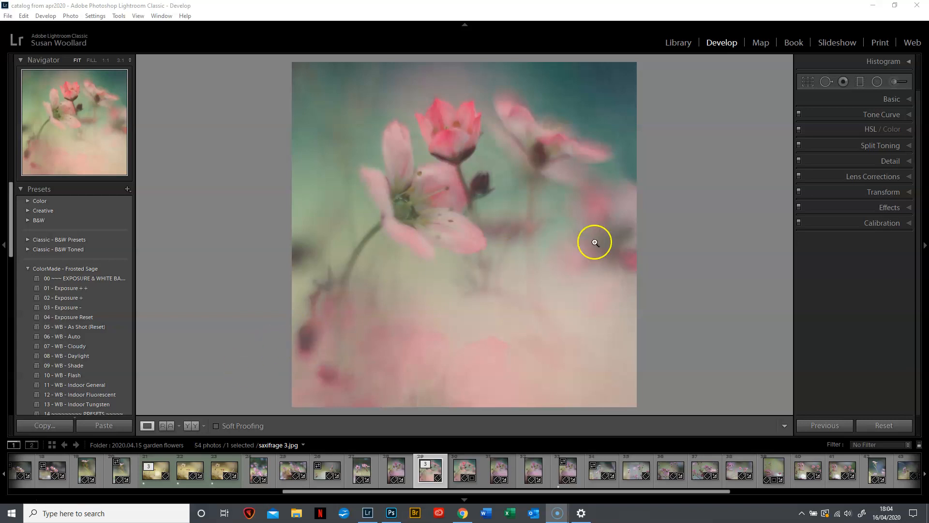
pyautogui.moveTo(740, 216)
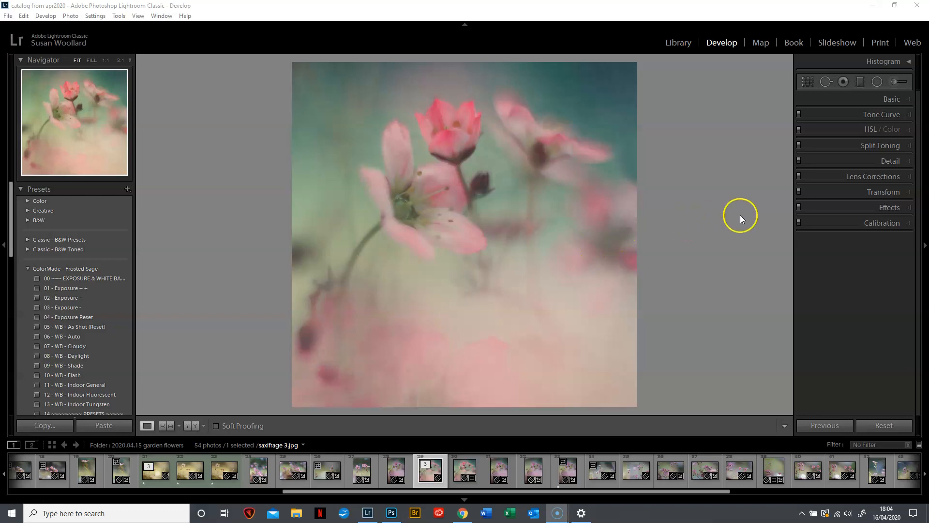
pyautogui.moveTo(689, 243)
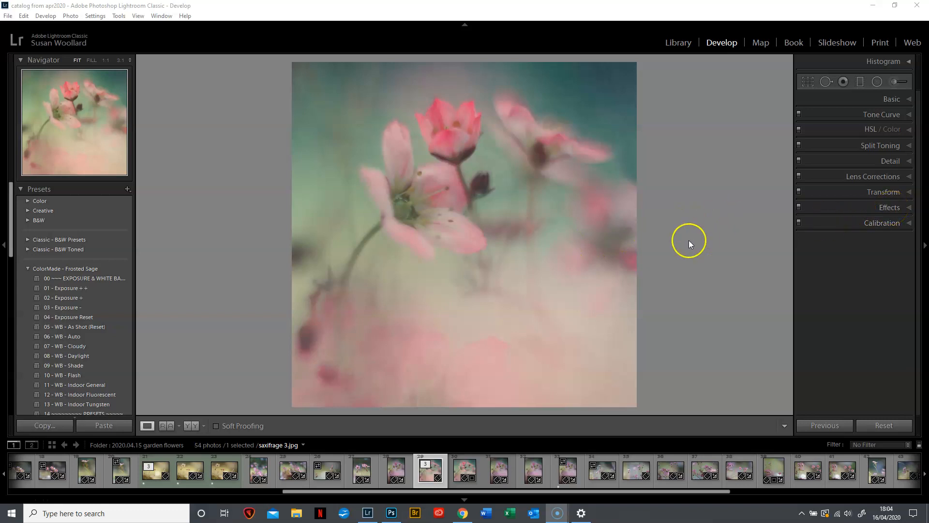
# Step: Expand the Effects panel to reveal Post-Crop Vignetting and Grain settings
pyautogui.click(890, 206)
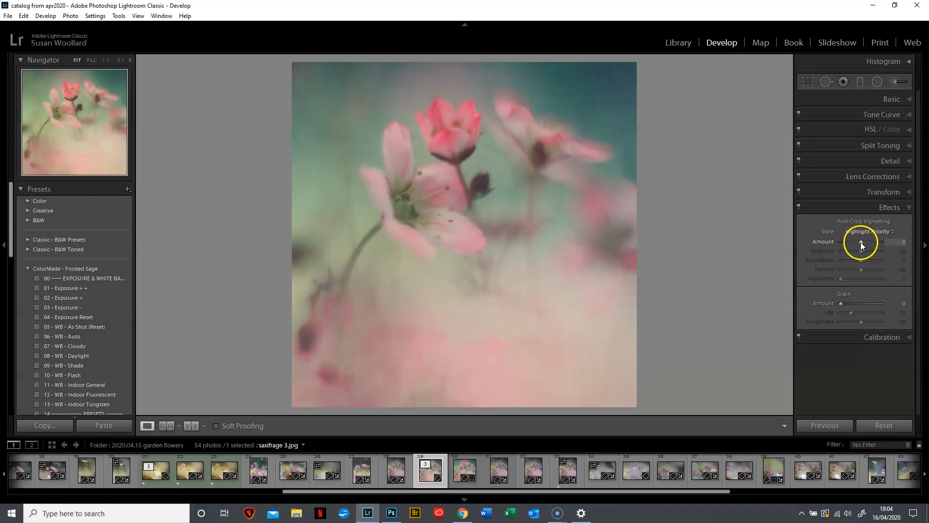
# Step: Set the post-crop vignette Amount to -36 to darken the edges
pyautogui.moveTo(846, 244); pyautogui.dragTo(864, 244)
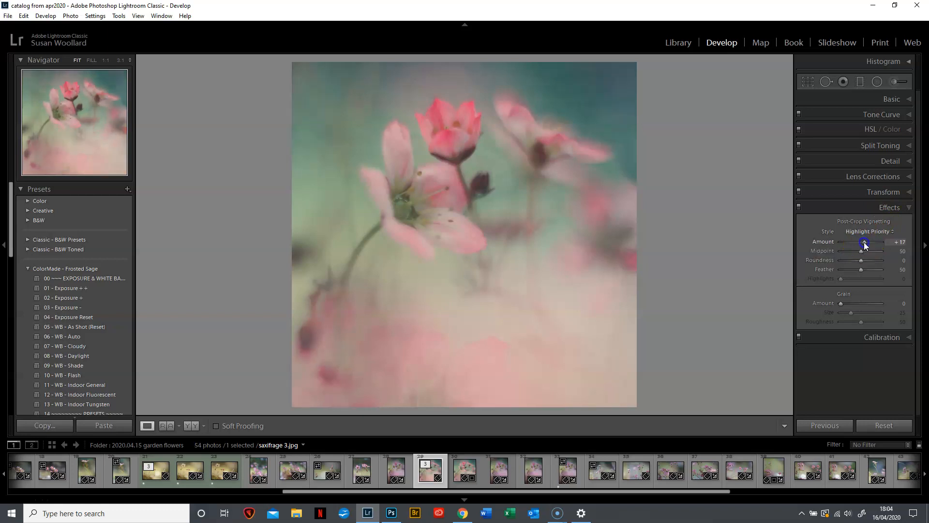
pyautogui.moveTo(863, 242); pyautogui.dragTo(872, 242)
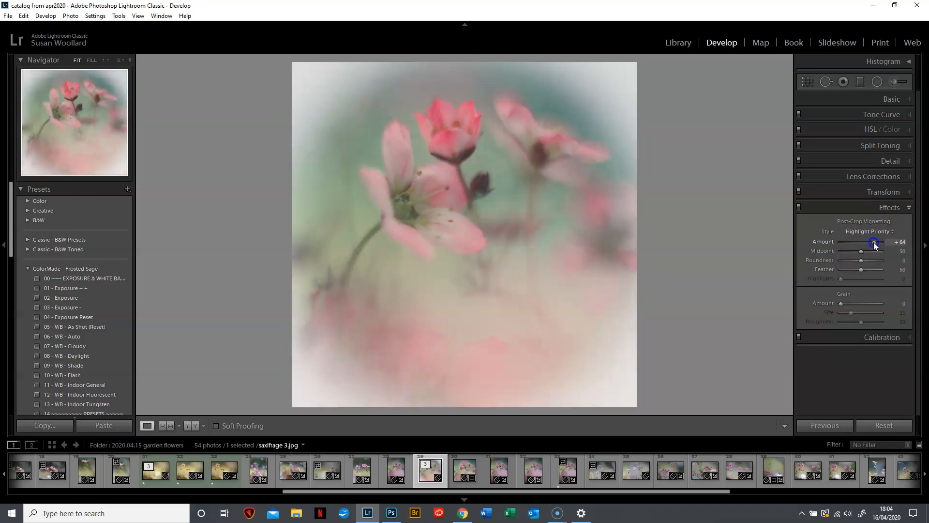
pyautogui.moveTo(874, 242); pyautogui.dragTo(856, 242)
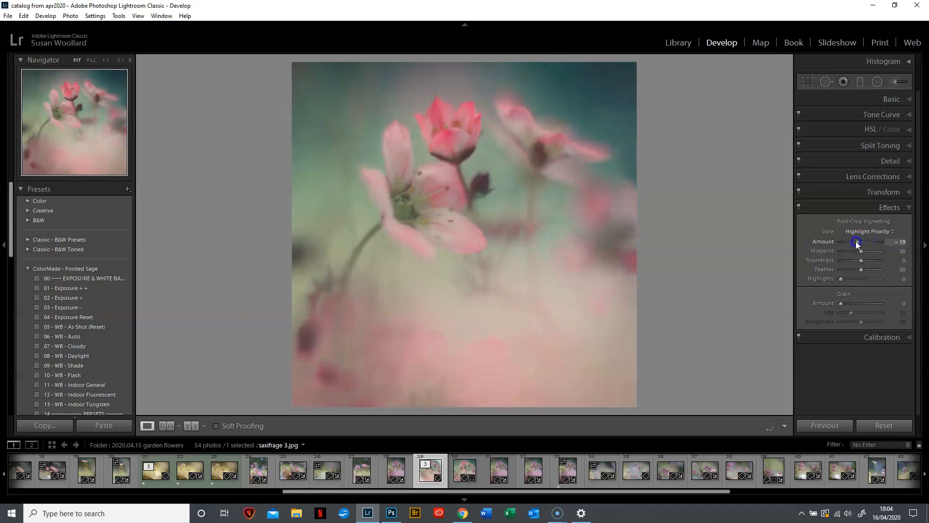
pyautogui.moveTo(858, 242); pyautogui.dragTo(857, 242)
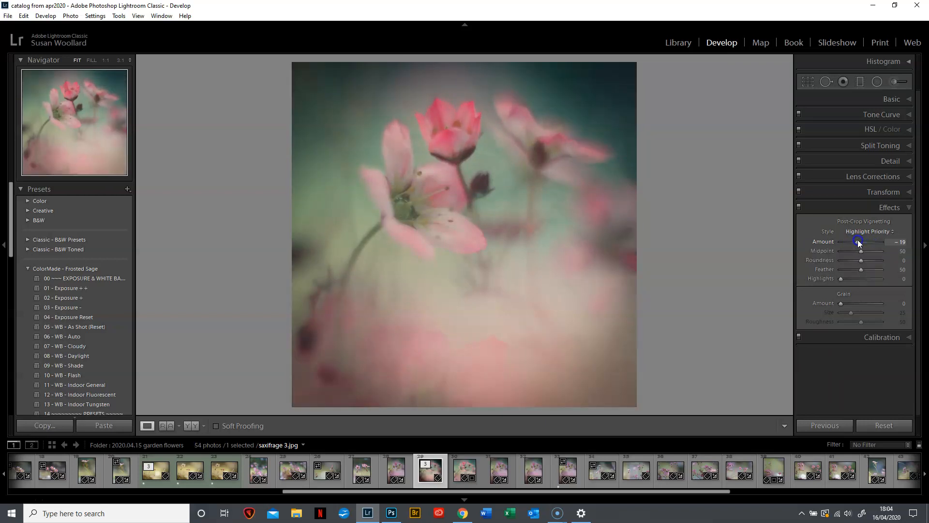
pyautogui.moveTo(859, 241); pyautogui.dragTo(856, 241)
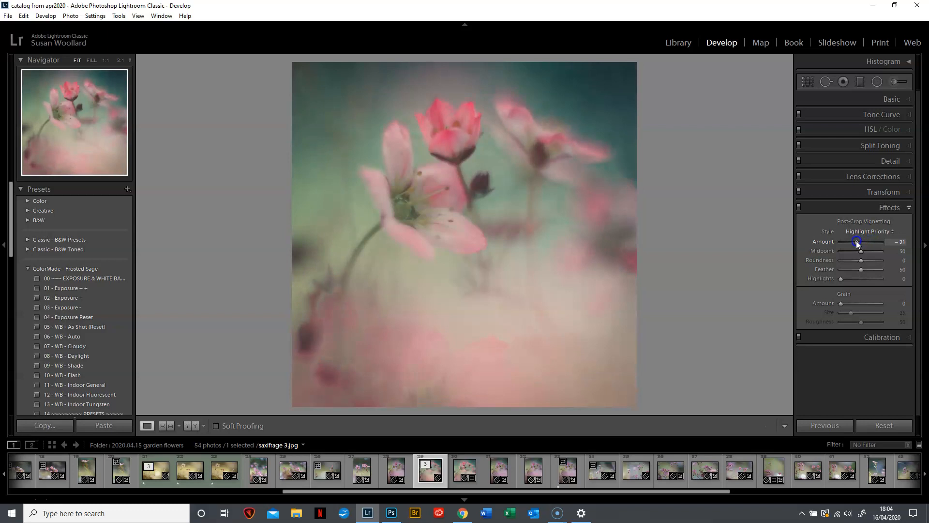
pyautogui.moveTo(860, 246); pyautogui.dragTo(855, 246)
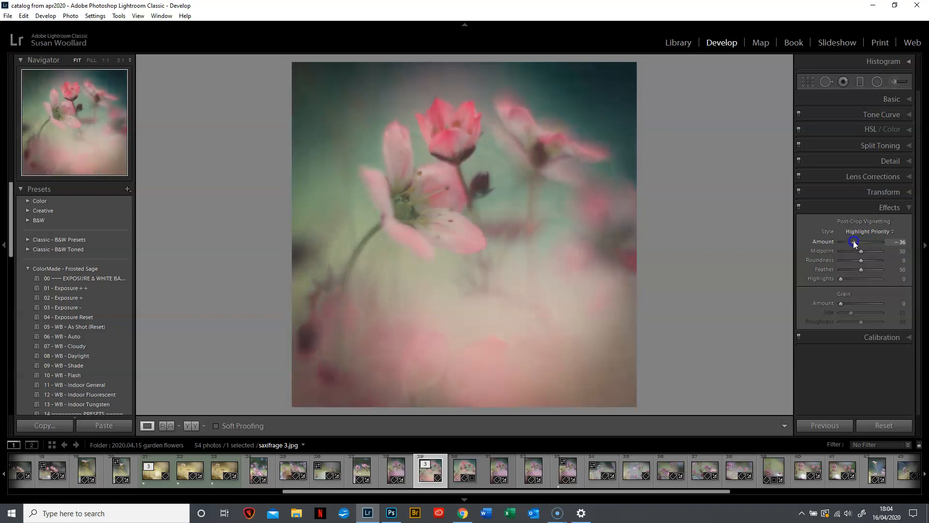
# Step: Experiment with vignette Feather, from a hard-edged circle to fully soft
pyautogui.moveTo(865, 269); pyautogui.dragTo(858, 269)
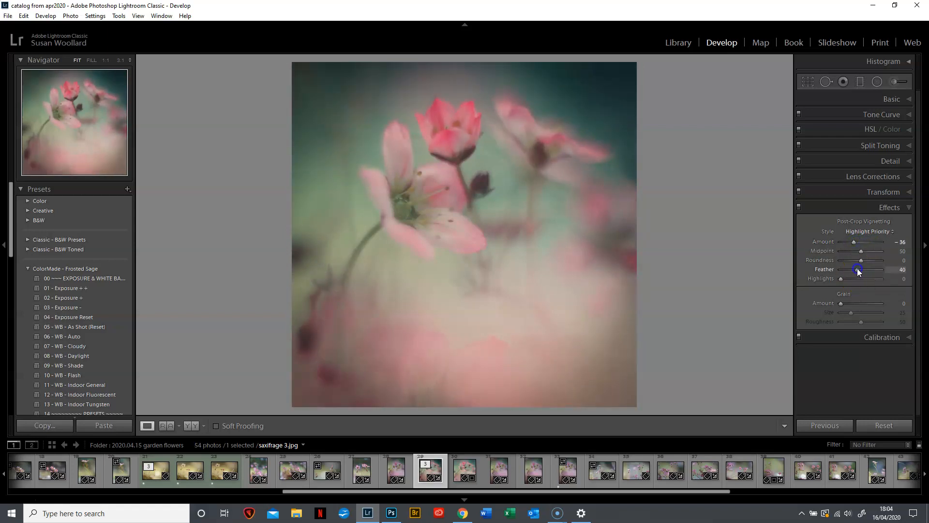
pyautogui.moveTo(858, 269); pyautogui.dragTo(839, 269)
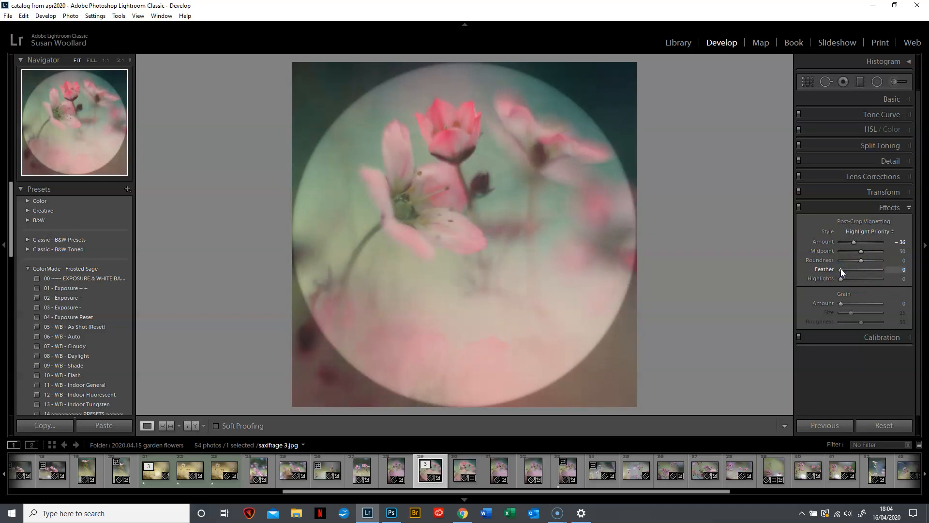
pyautogui.moveTo(840, 269); pyautogui.dragTo(855, 269)
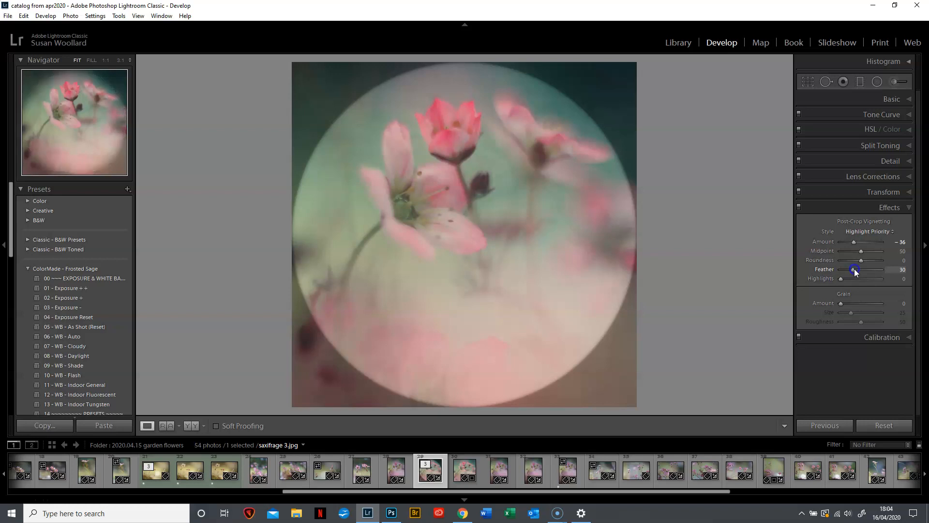
pyautogui.moveTo(854, 269); pyautogui.dragTo(881, 269)
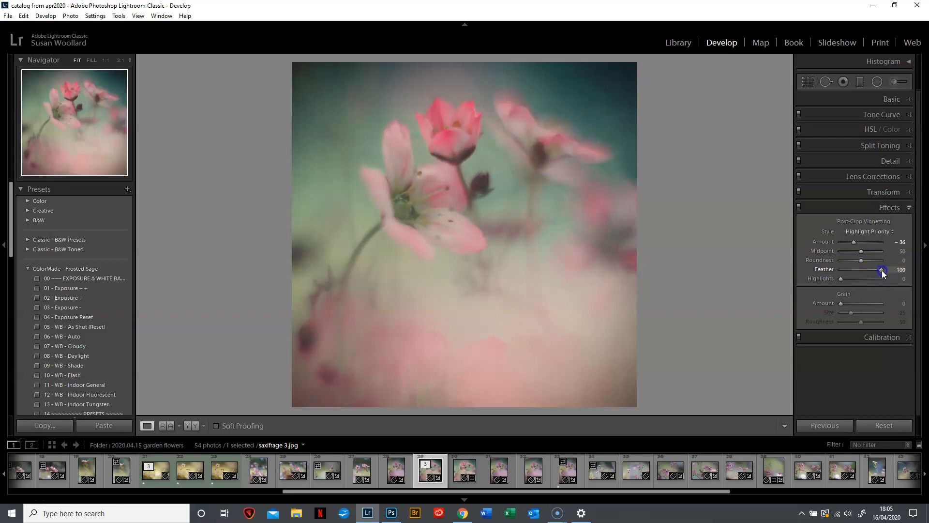
pyautogui.moveTo(883, 270); pyautogui.dragTo(876, 269)
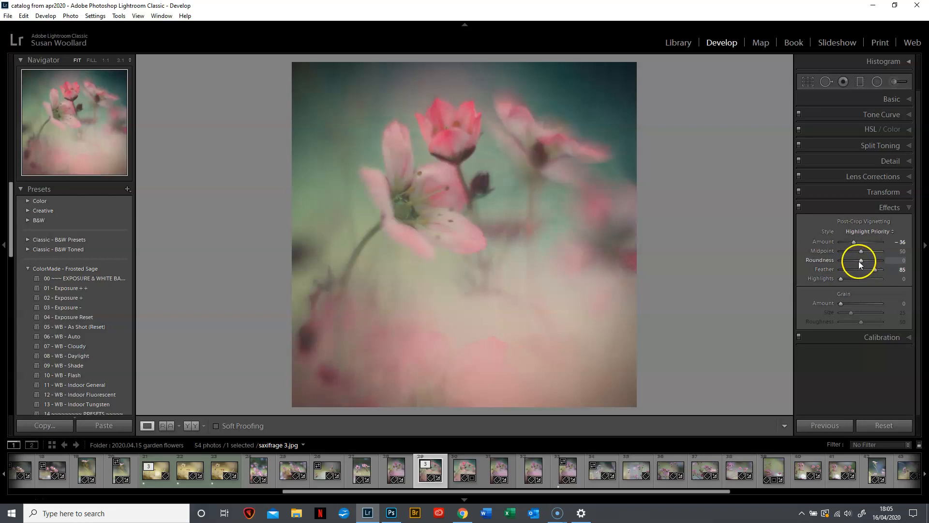
pyautogui.moveTo(882, 270); pyautogui.dragTo(853, 270)
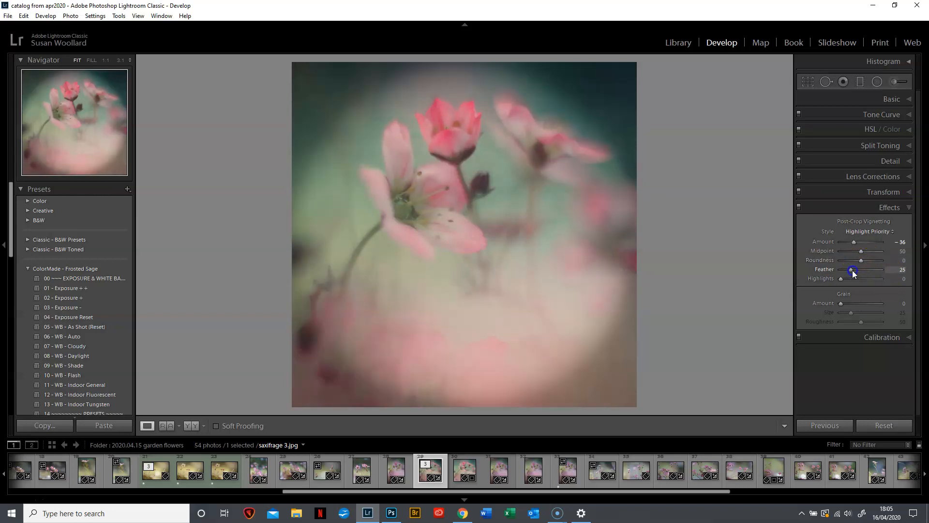
# Step: Settle the vignette on Roundness 0 and Feather 77
pyautogui.moveTo(861, 261); pyautogui.dragTo(879, 261)
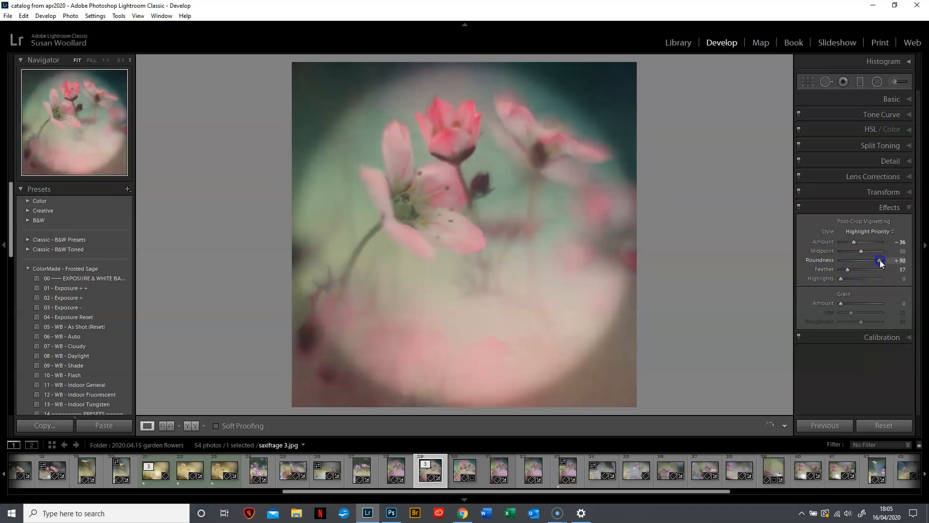
pyautogui.moveTo(880, 260); pyautogui.dragTo(847, 261)
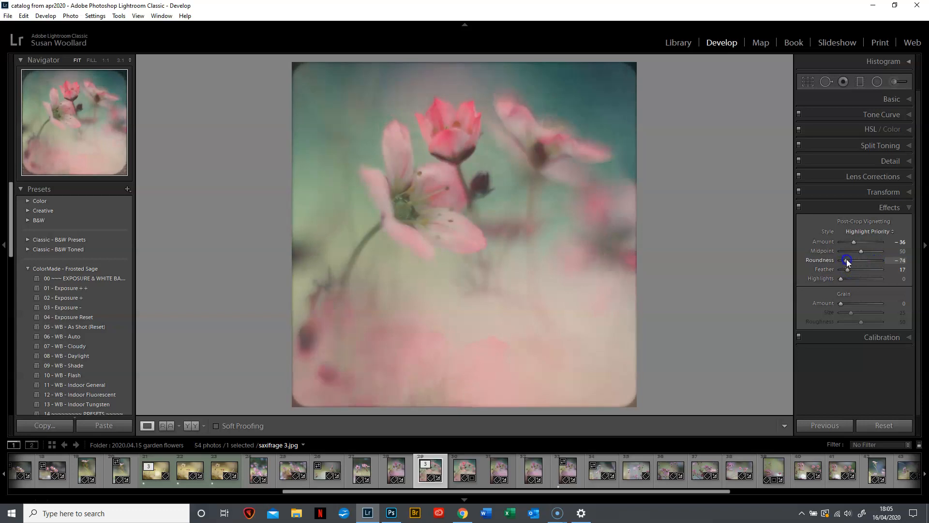
pyautogui.moveTo(848, 261); pyautogui.dragTo(863, 261)
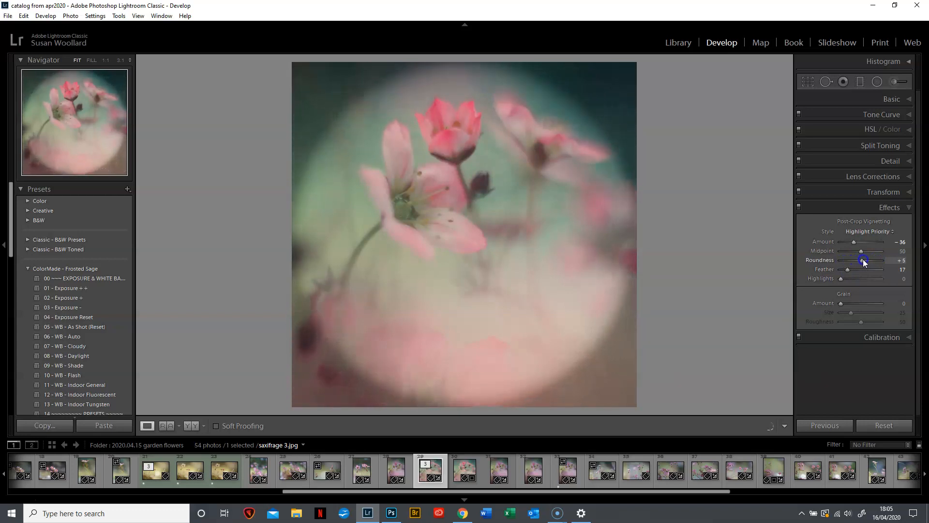
pyautogui.moveTo(863, 260); pyautogui.dragTo(867, 260)
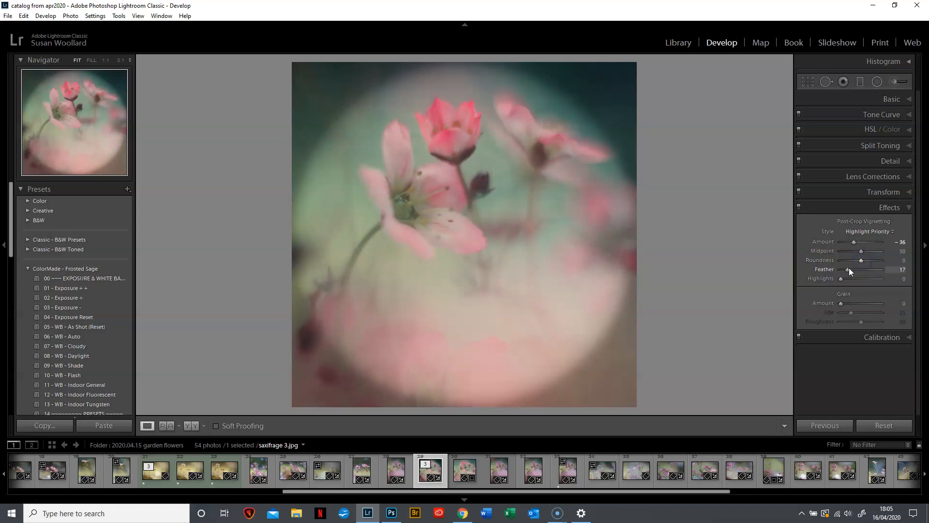
pyautogui.moveTo(841, 269); pyautogui.dragTo(871, 269)
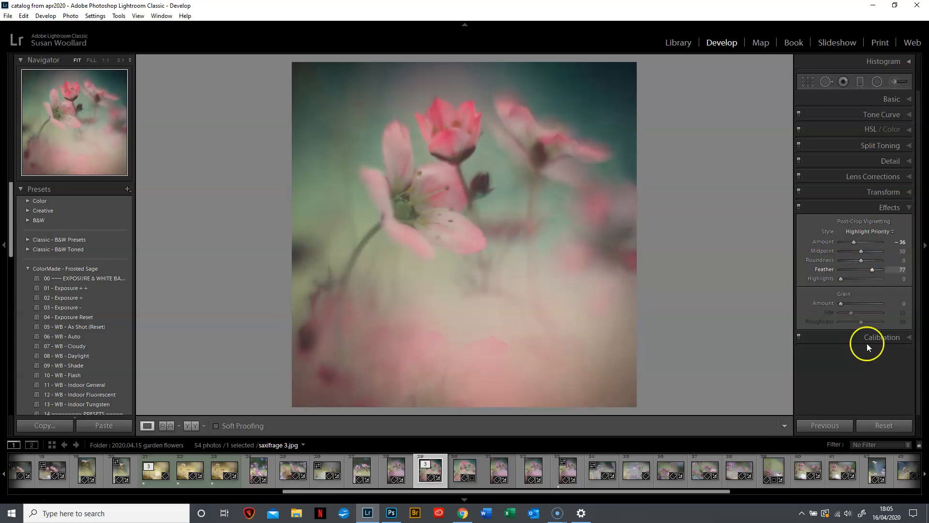
# Step: Reset the Effects settings to remove the vignette
pyautogui.click(884, 425)
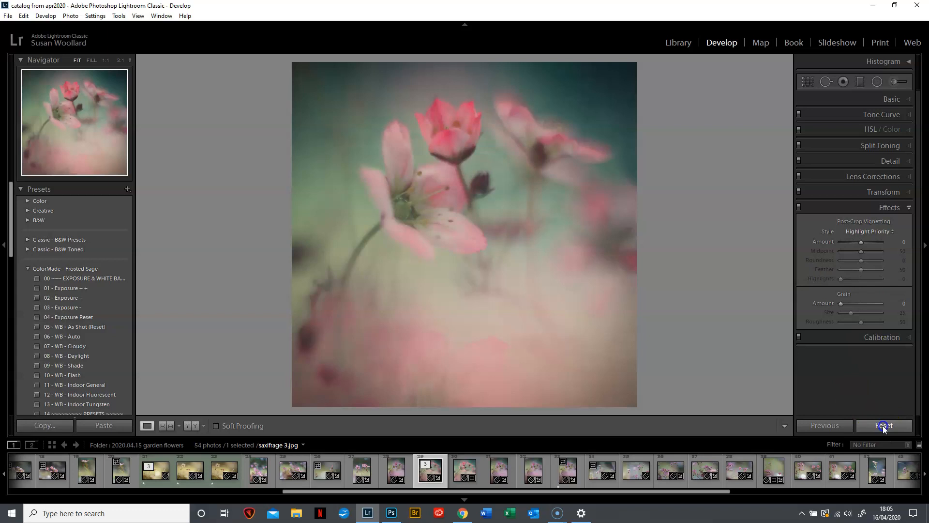
pyautogui.click(884, 426)
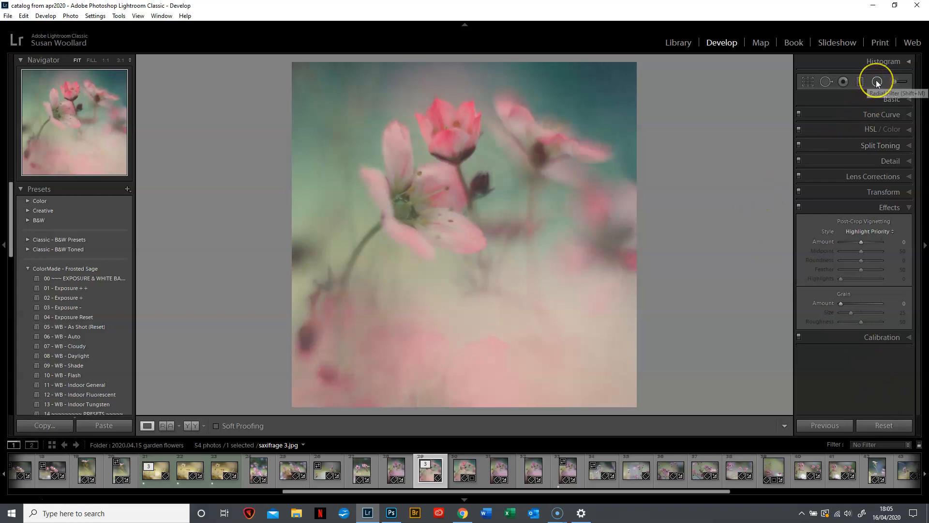
pyautogui.moveTo(843, 82)
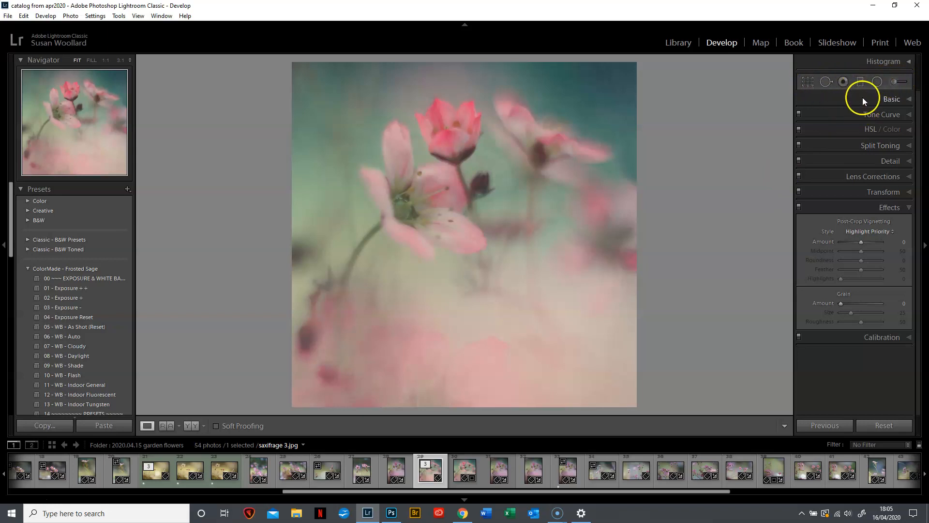
pyautogui.moveTo(877, 82)
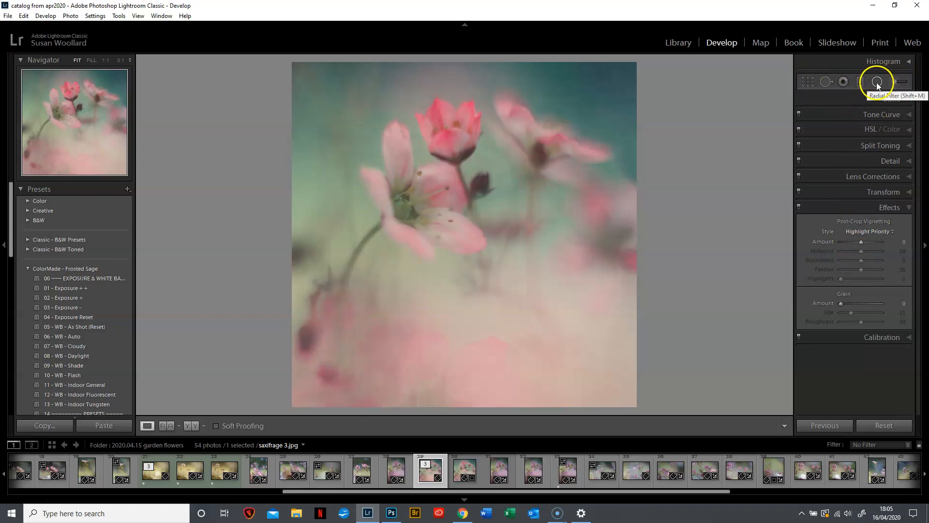
# Step: Draw a large radial filter ellipse centred on the pink flowers
pyautogui.click(876, 81)
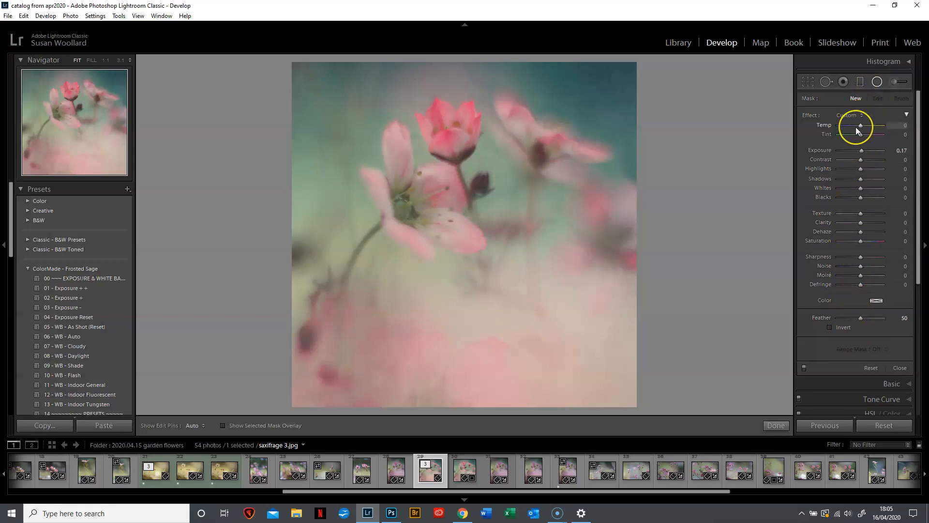
pyautogui.moveTo(857, 217)
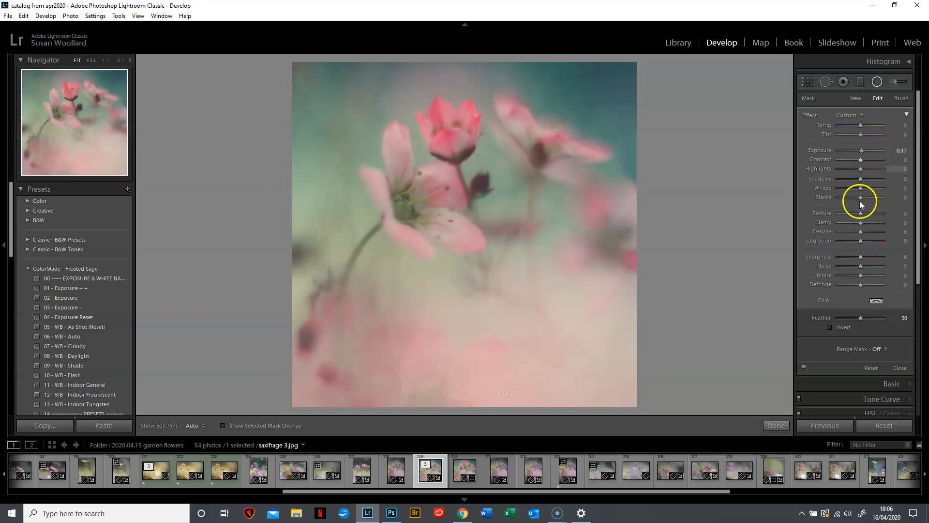
pyautogui.click(470, 236)
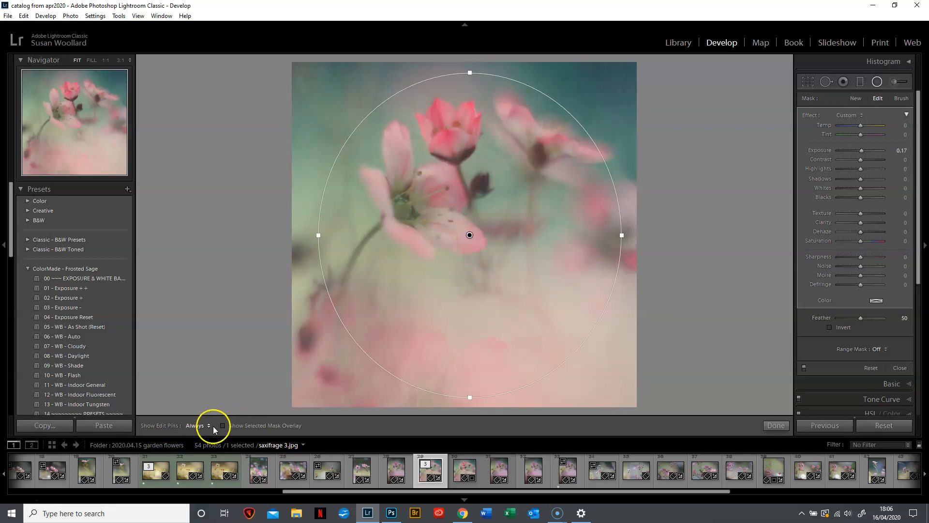
# Step: Set Show Edit Pins to Always so the filter outline stays visible
pyautogui.click(196, 426)
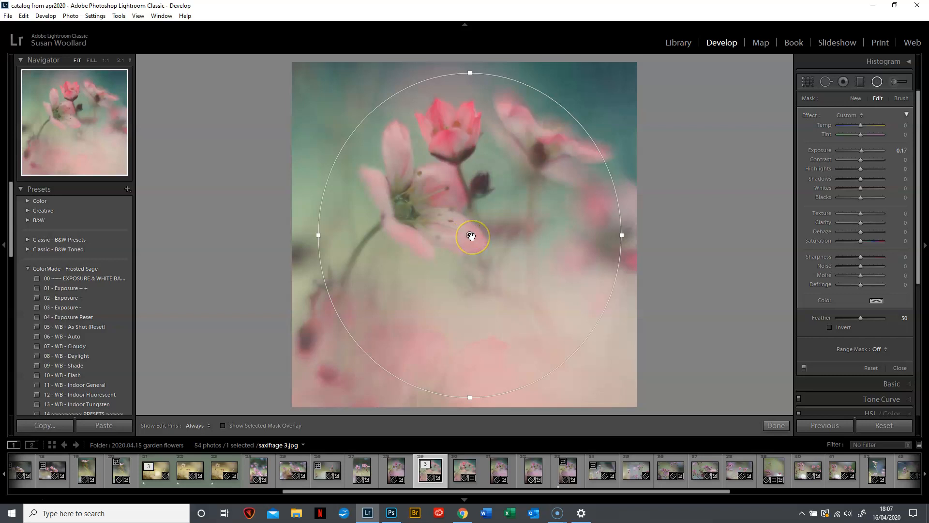
pyautogui.moveTo(864, 161)
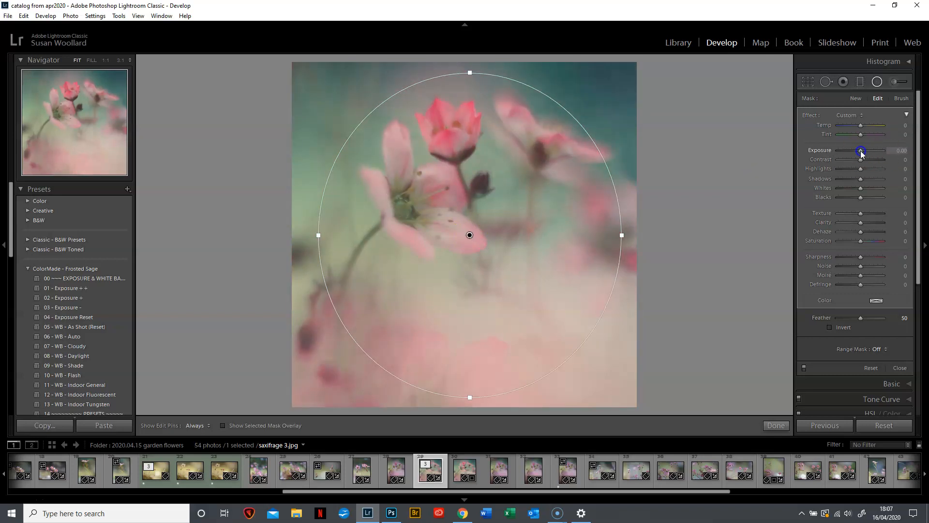
# Step: Try brighter values, then settle the radial filter Exposure at -0.35
pyautogui.moveTo(861, 151); pyautogui.dragTo(867, 151)
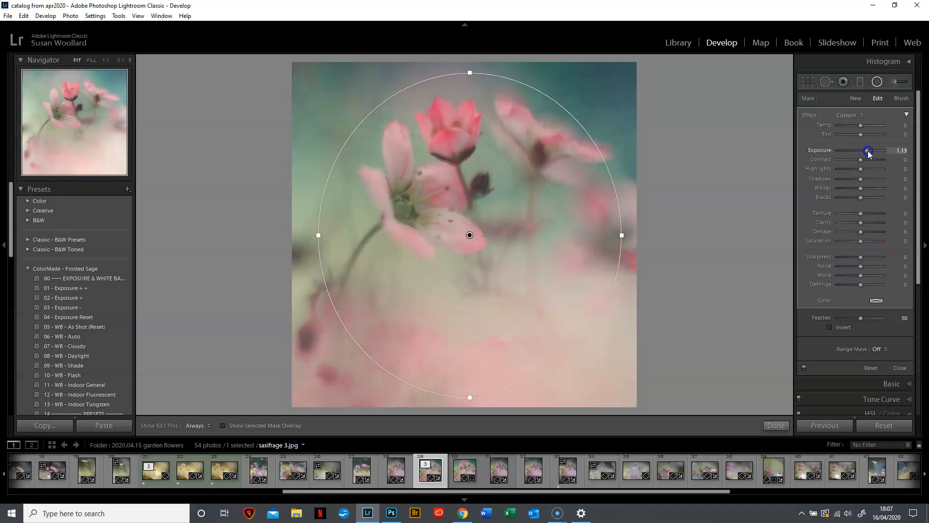
pyautogui.moveTo(866, 150); pyautogui.dragTo(871, 151)
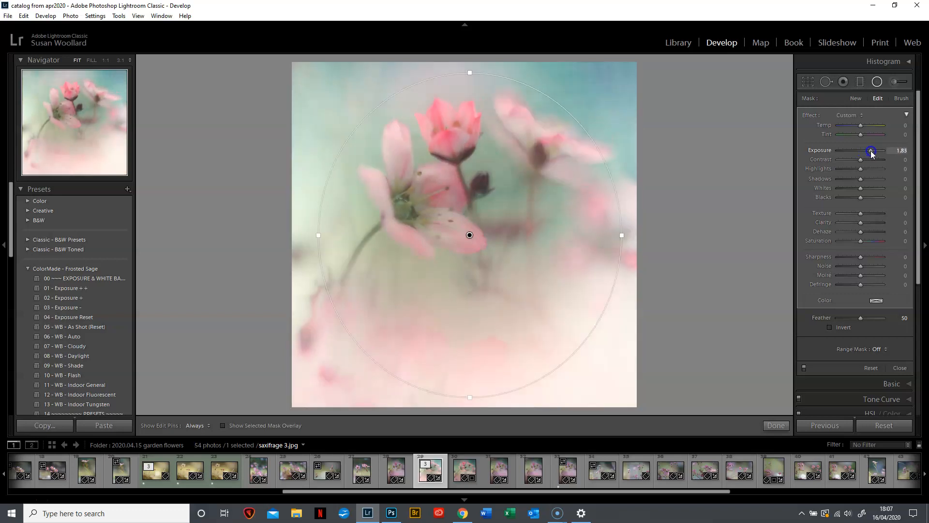
pyautogui.moveTo(870, 150); pyautogui.dragTo(860, 151)
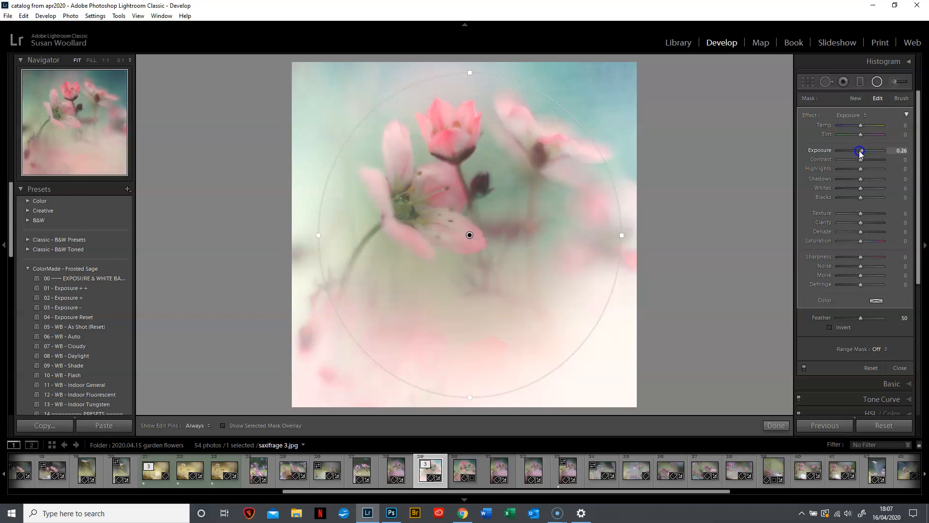
pyautogui.moveTo(860, 151); pyautogui.dragTo(854, 151)
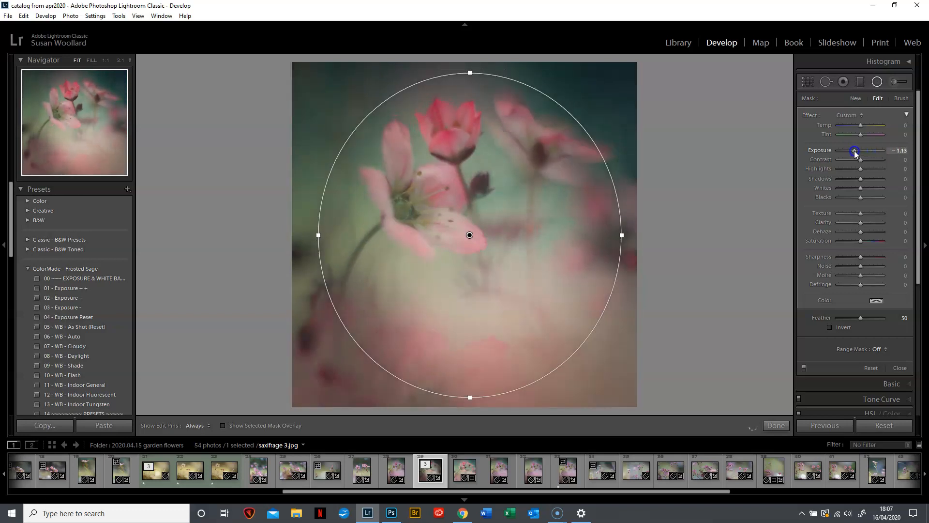
pyautogui.moveTo(854, 151); pyautogui.dragTo(858, 150)
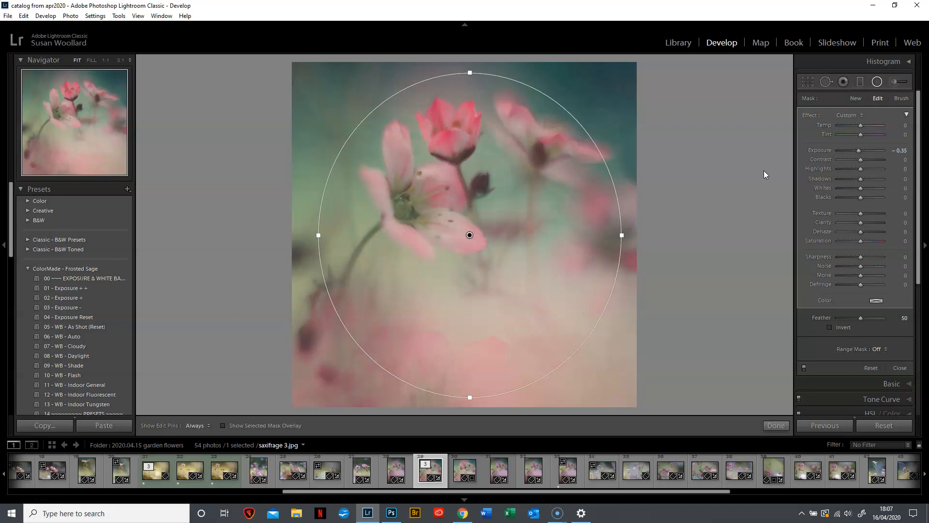
pyautogui.moveTo(415, 206)
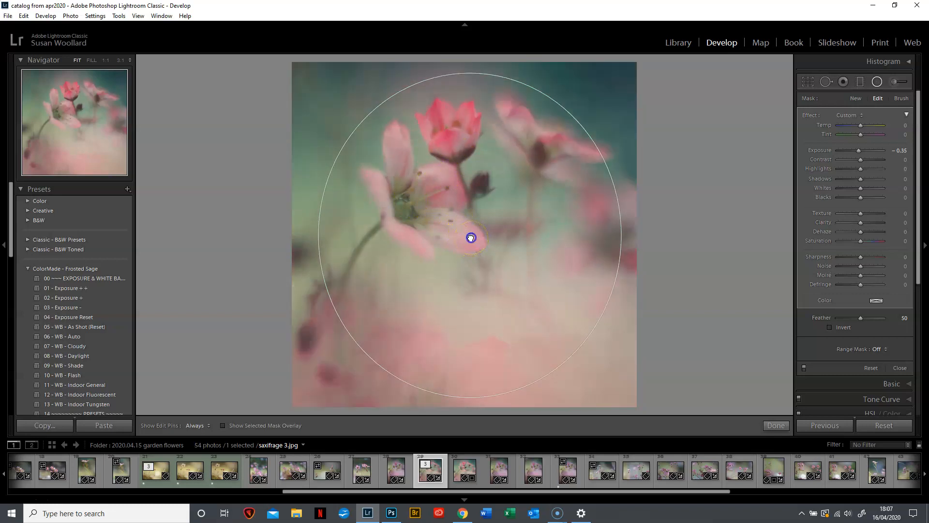
# Step: Move the radial filter pin onto the large flower with Exposure -0.61
pyautogui.moveTo(471, 237); pyautogui.dragTo(422, 195)
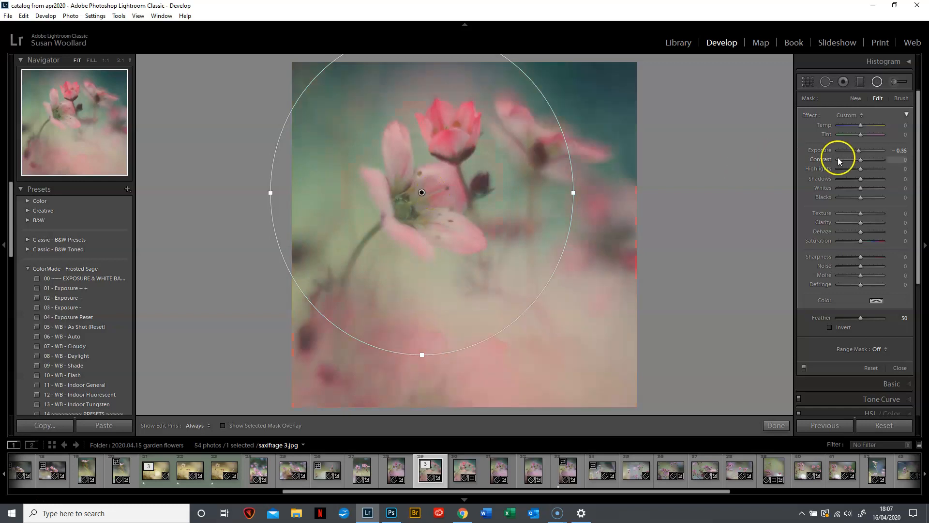
pyautogui.moveTo(859, 150); pyautogui.dragTo(857, 150)
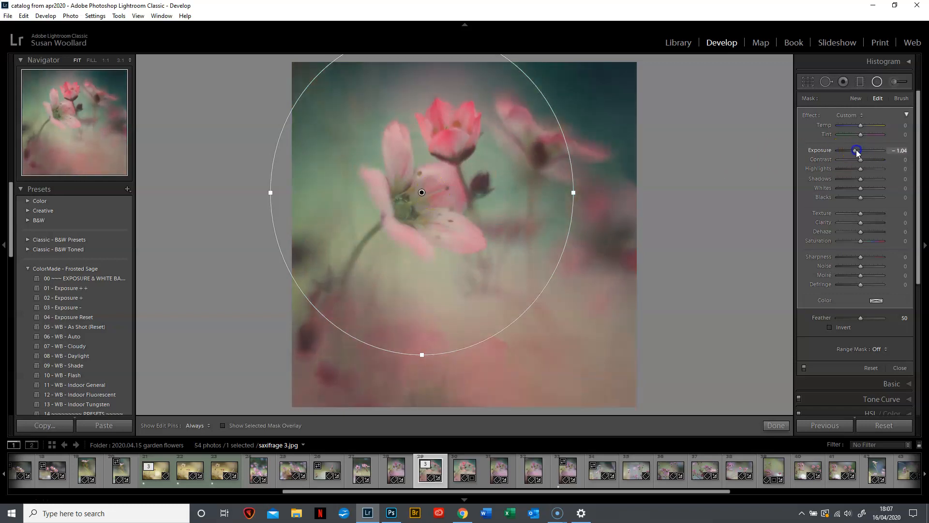
pyautogui.moveTo(856, 151); pyautogui.dragTo(852, 150)
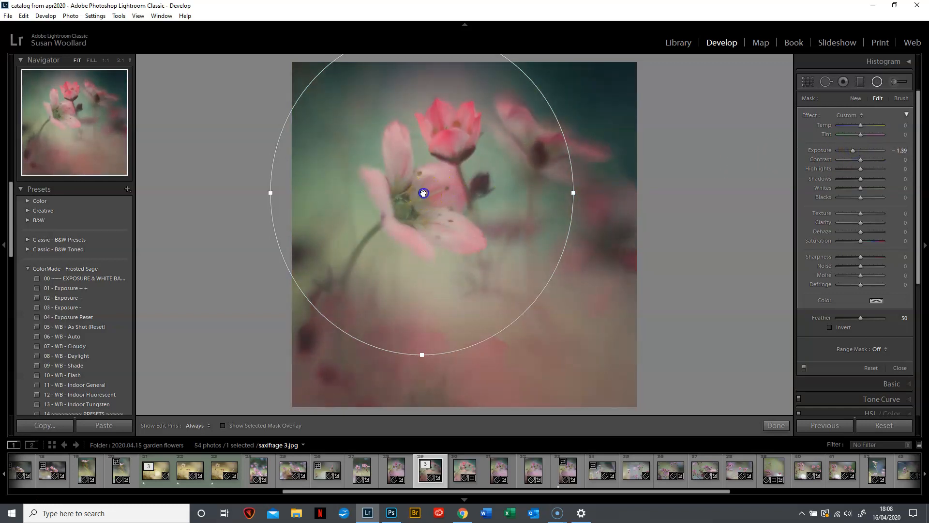
pyautogui.moveTo(423, 192); pyautogui.dragTo(471, 237)
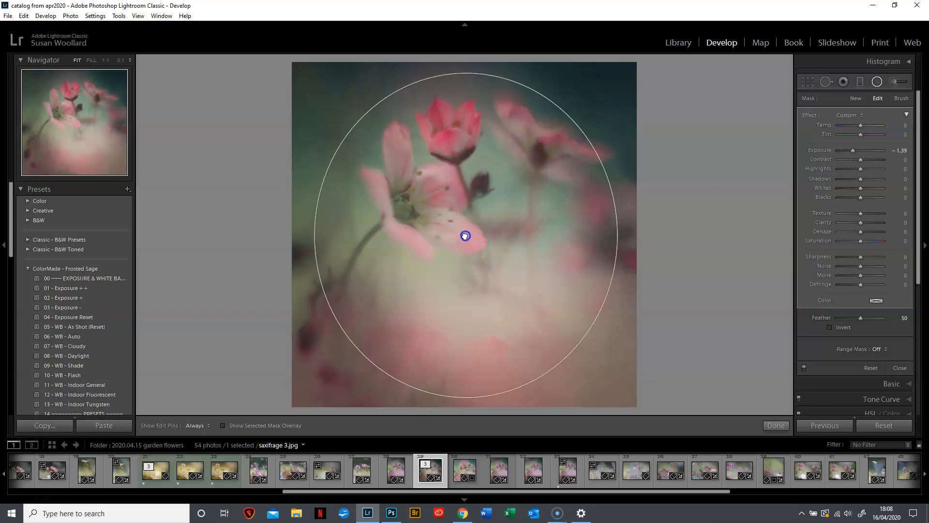
pyautogui.moveTo(465, 236); pyautogui.dragTo(412, 191)
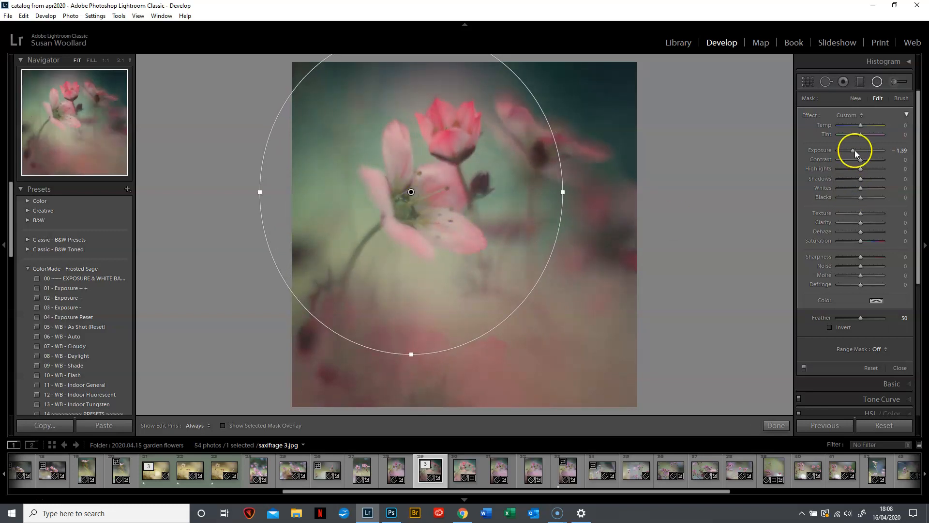
pyautogui.moveTo(854, 151); pyautogui.dragTo(858, 151)
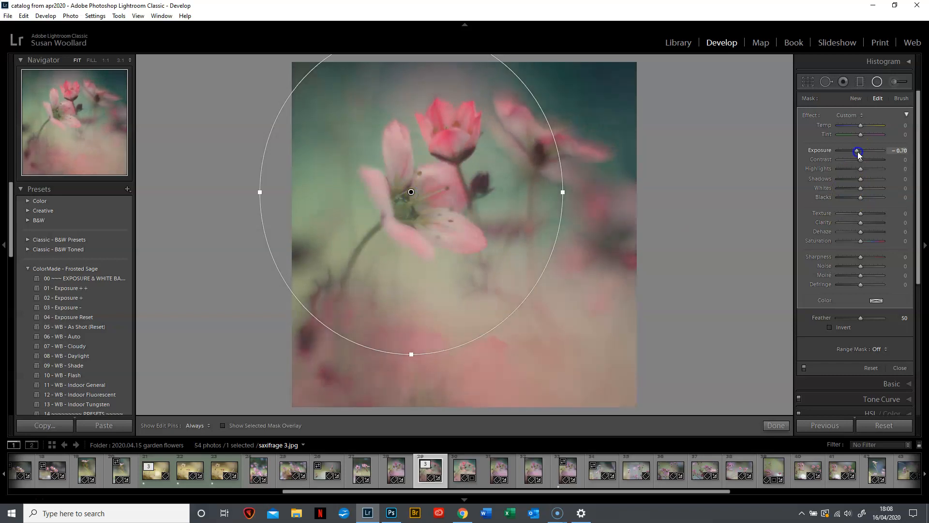
pyautogui.moveTo(858, 152); pyautogui.dragTo(860, 151)
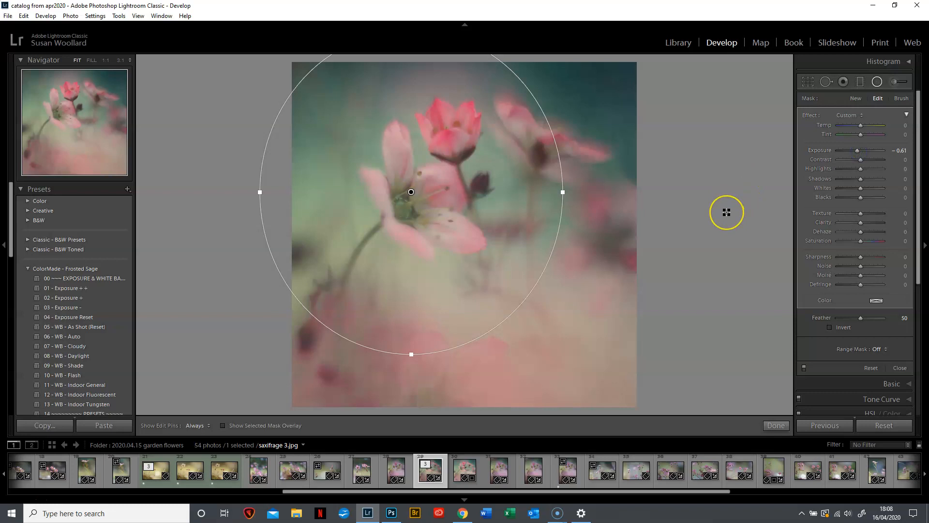
pyautogui.moveTo(791, 205)
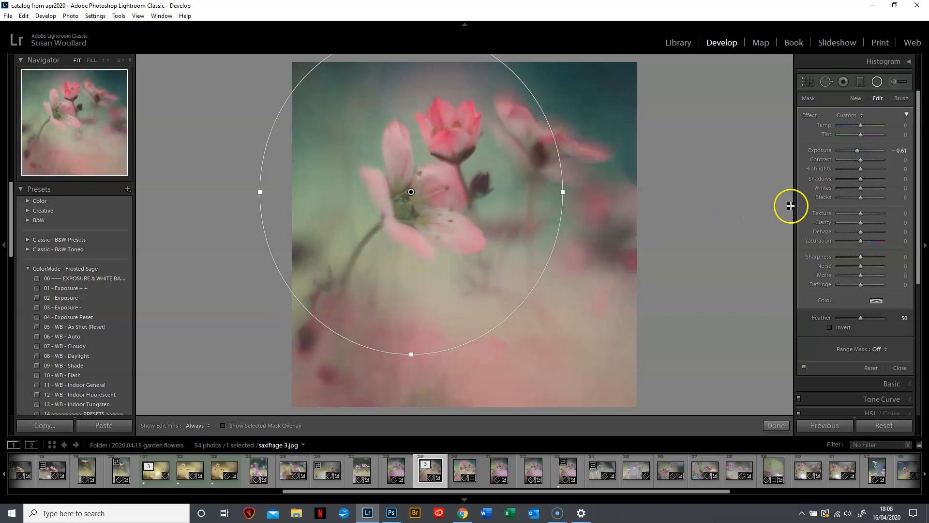
pyautogui.moveTo(843, 195)
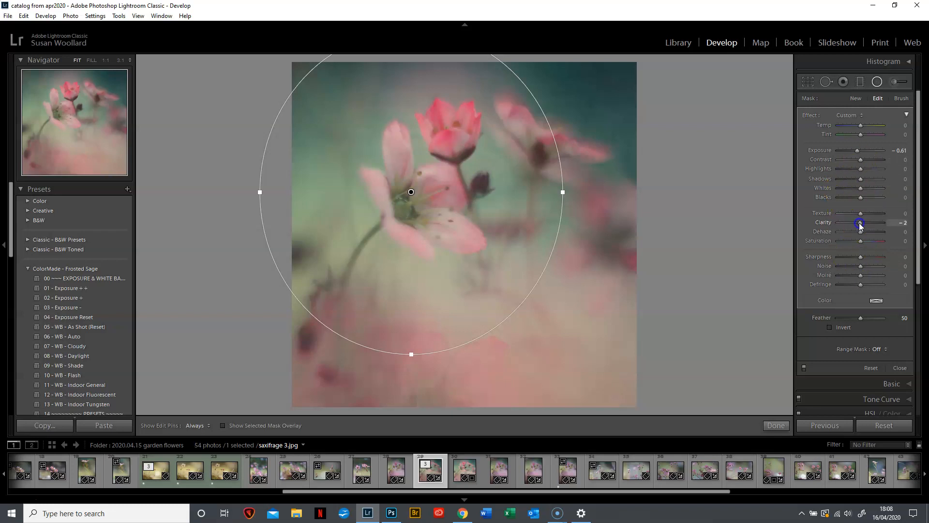
# Step: Lower the radial filter's Clarity to -24 and Saturation to -26
pyautogui.moveTo(859, 221); pyautogui.dragTo(832, 221)
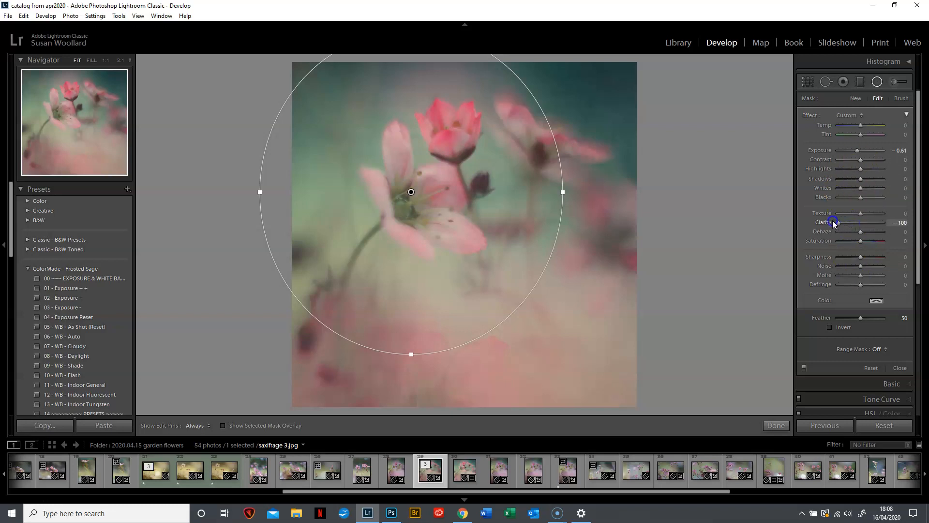
pyautogui.moveTo(834, 224); pyautogui.dragTo(861, 224)
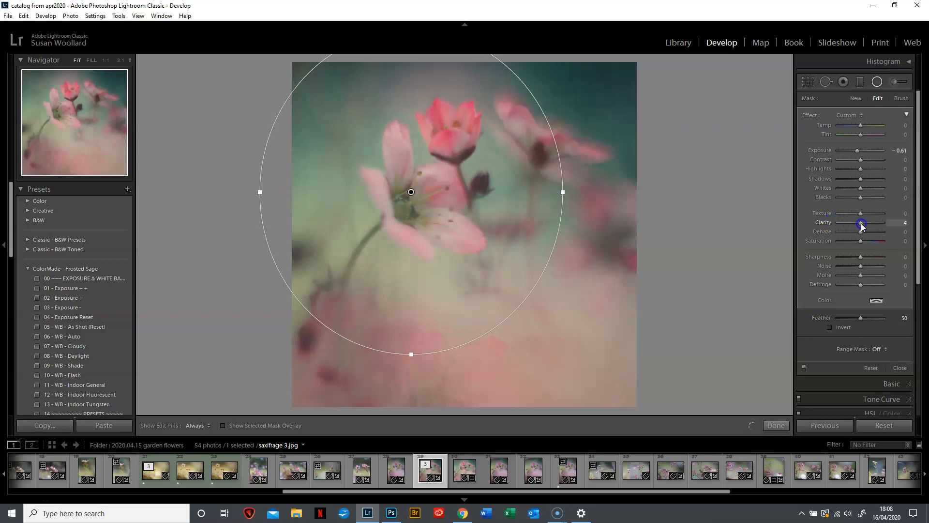
pyautogui.moveTo(861, 223); pyautogui.dragTo(860, 223)
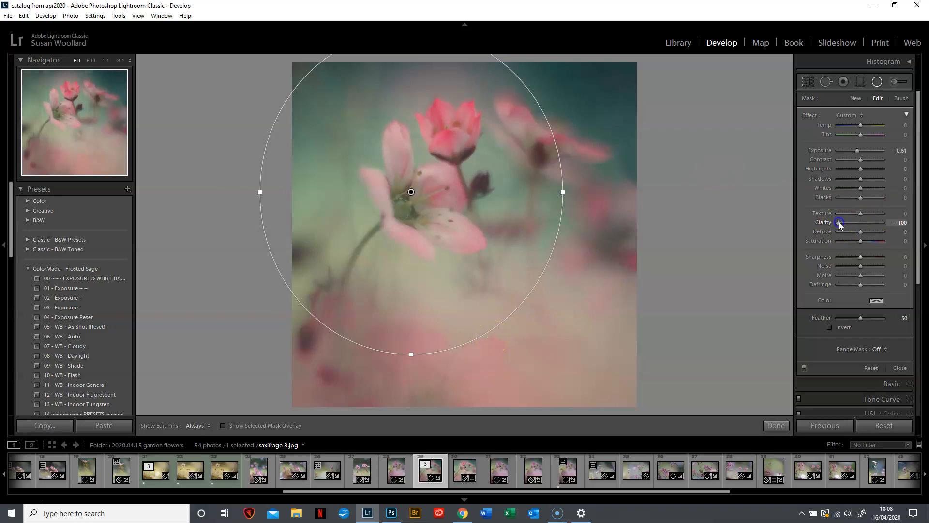
pyautogui.moveTo(838, 222); pyautogui.dragTo(856, 222)
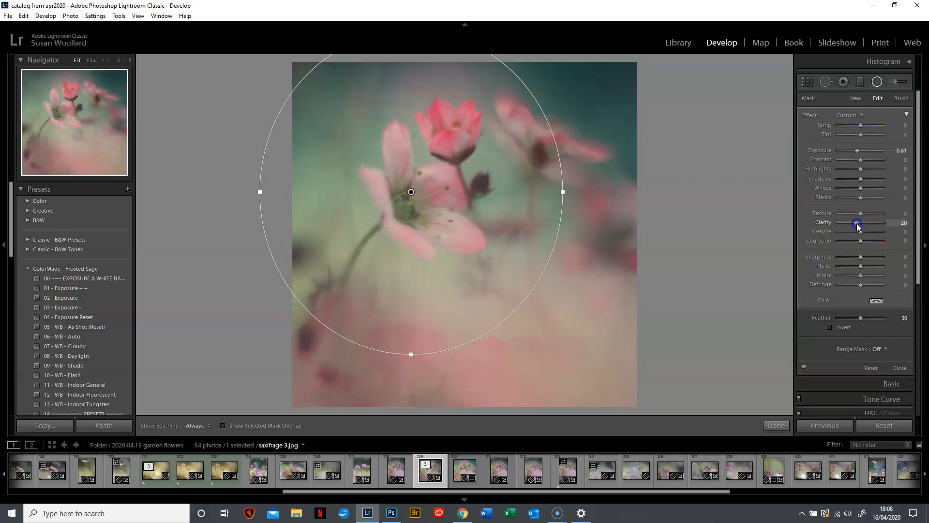
pyautogui.moveTo(856, 222); pyautogui.dragTo(854, 223)
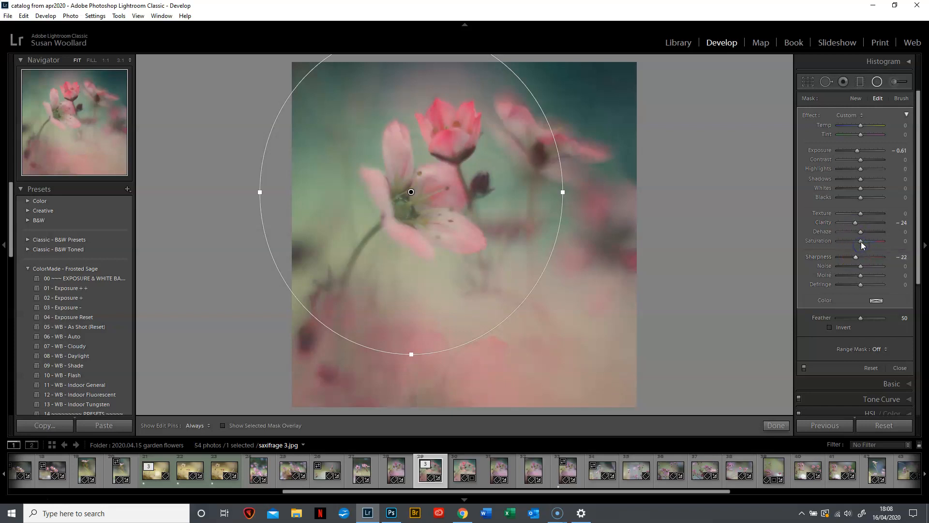
pyautogui.moveTo(863, 241); pyautogui.dragTo(855, 241)
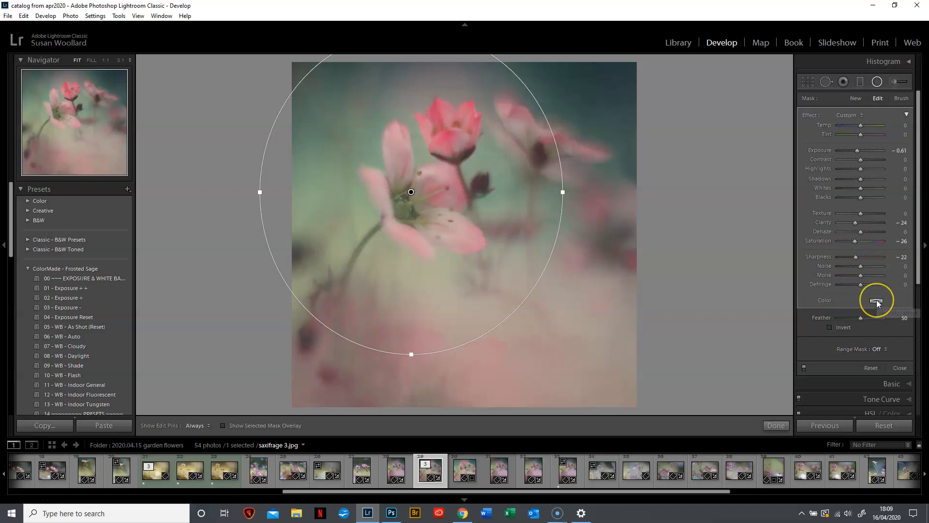
pyautogui.moveTo(877, 303)
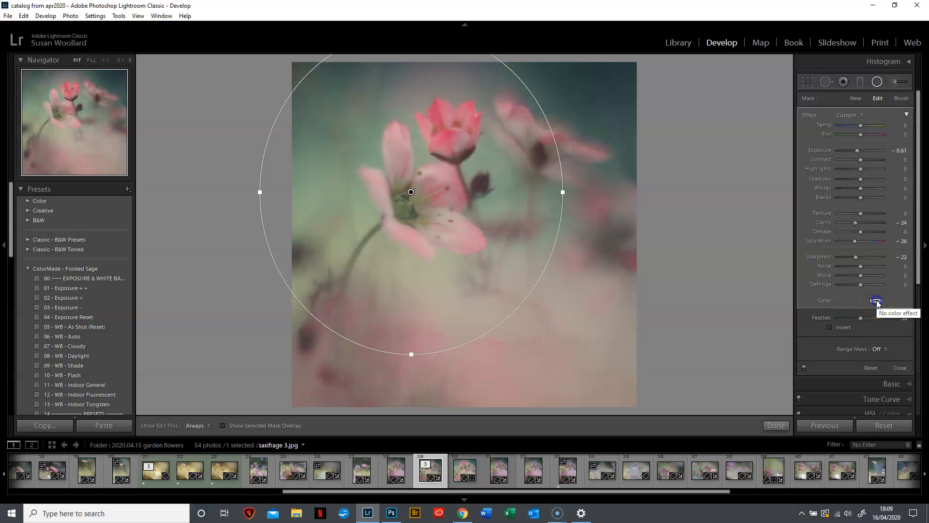
# Step: Try yellow and green filter tints, ending at a faint hue 57, saturation 12
pyautogui.click(877, 301)
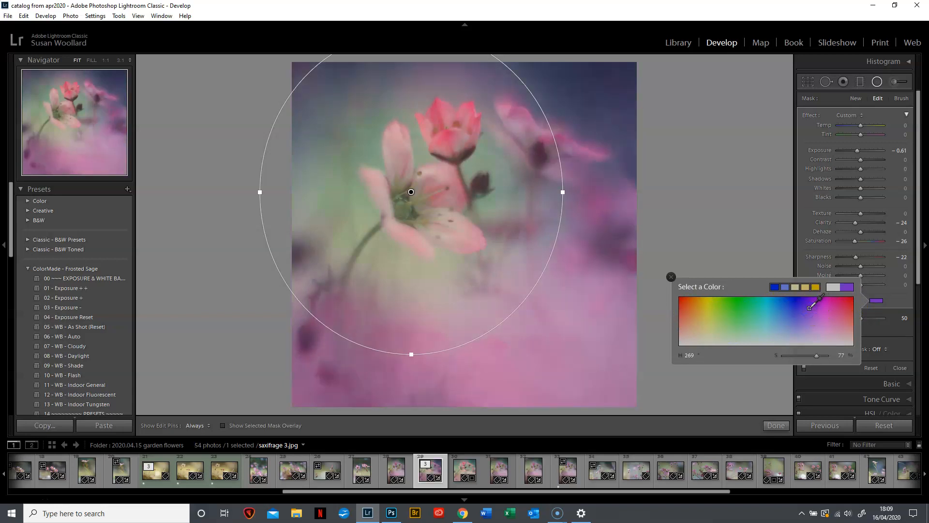
pyautogui.click(777, 324)
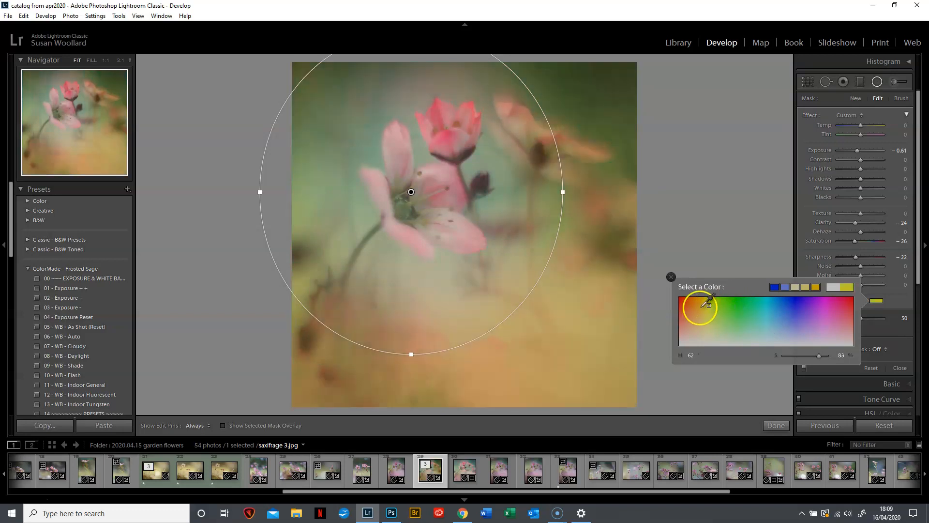
pyautogui.click(688, 306)
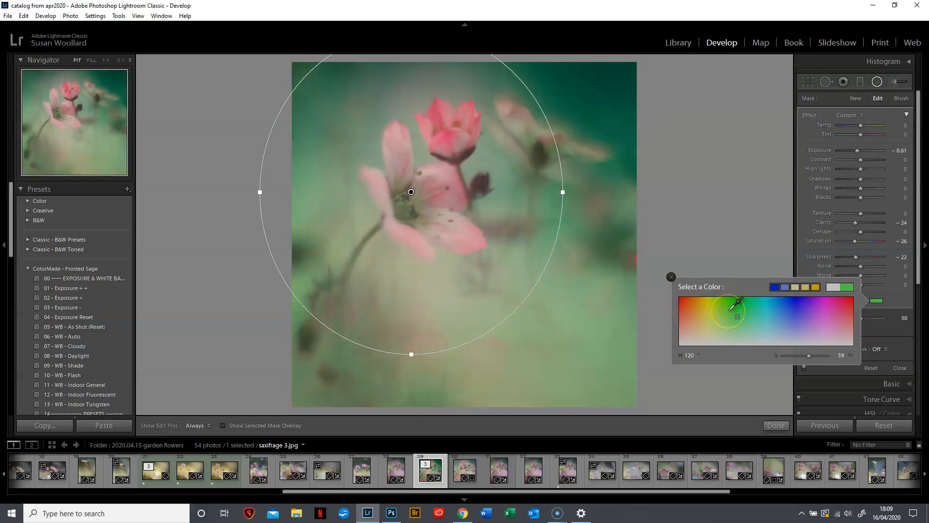
pyautogui.moveTo(736, 316); pyautogui.dragTo(729, 311)
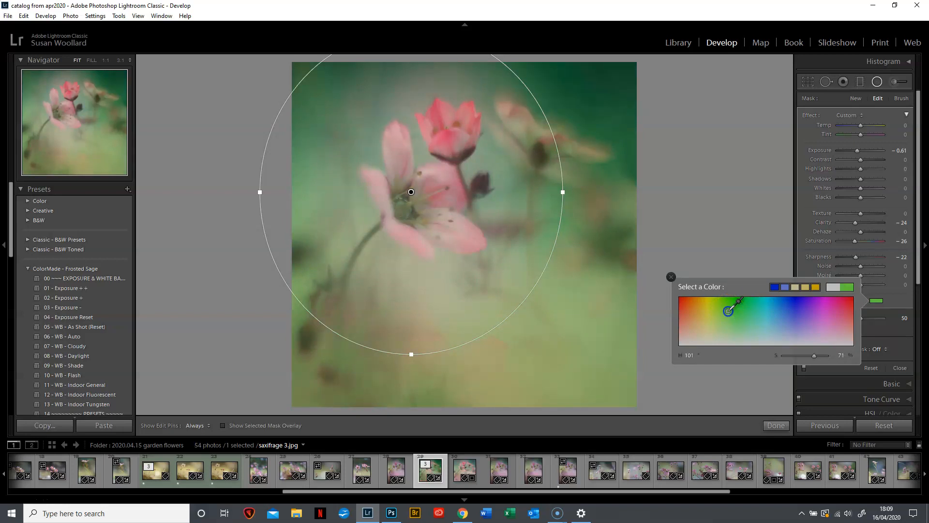
pyautogui.moveTo(735, 308); pyautogui.dragTo(715, 309)
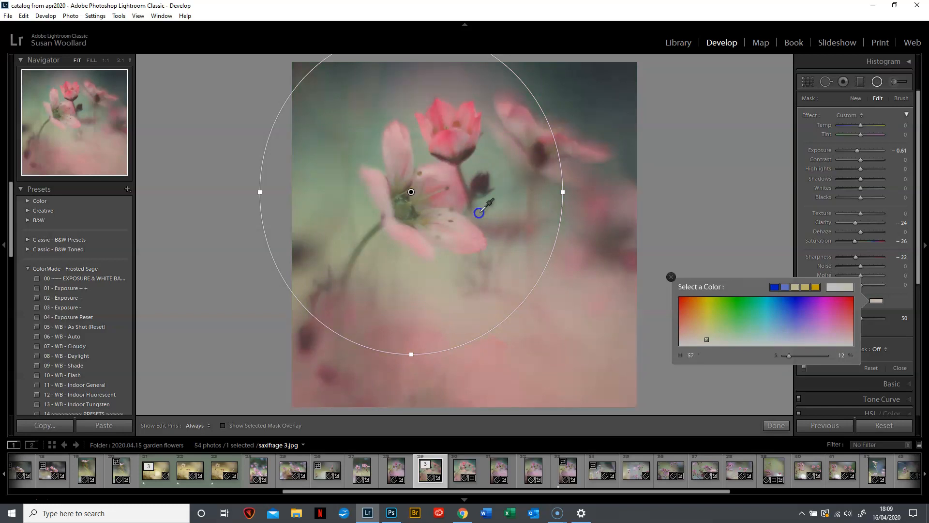
# Step: Try pink and magenta tints, then settle on pale blue (H 213, S 35)
pyautogui.moveTo(478, 212); pyautogui.dragTo(482, 188)
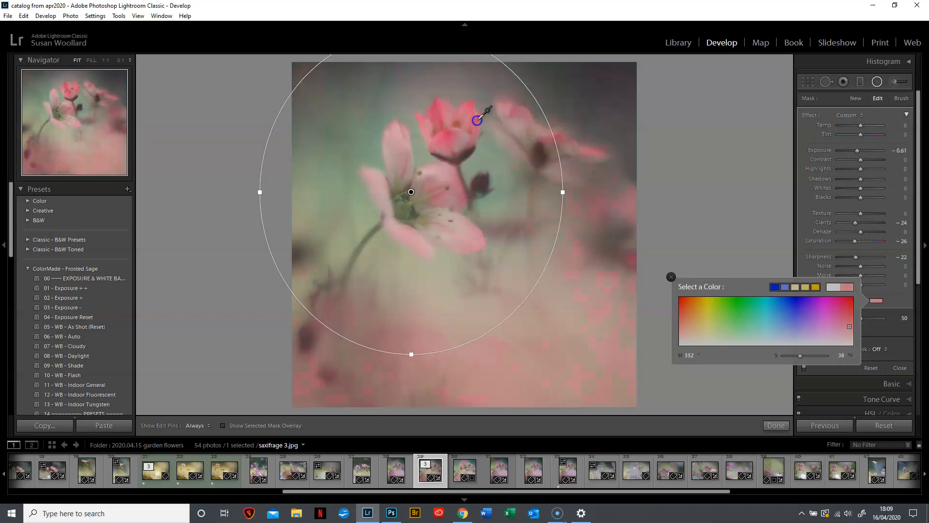
pyautogui.moveTo(477, 121); pyautogui.dragTo(451, 142)
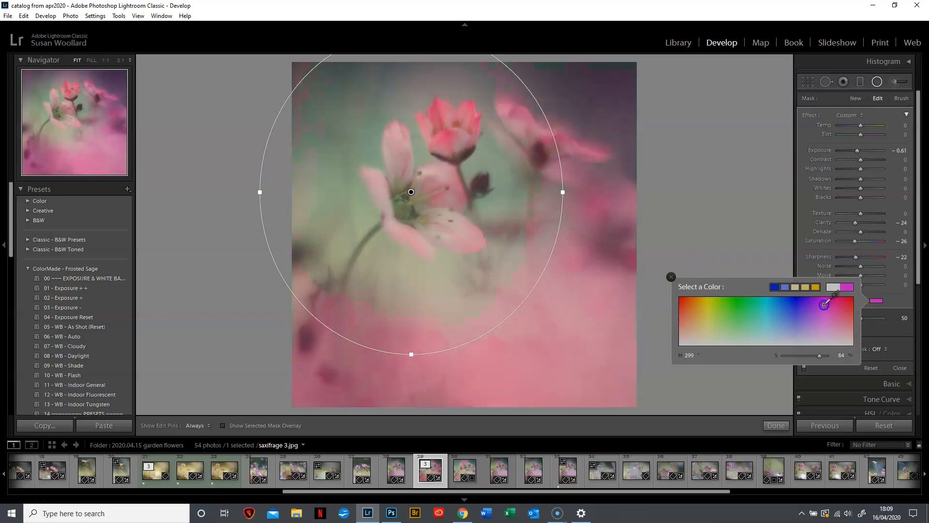
pyautogui.moveTo(824, 303); pyautogui.dragTo(802, 313)
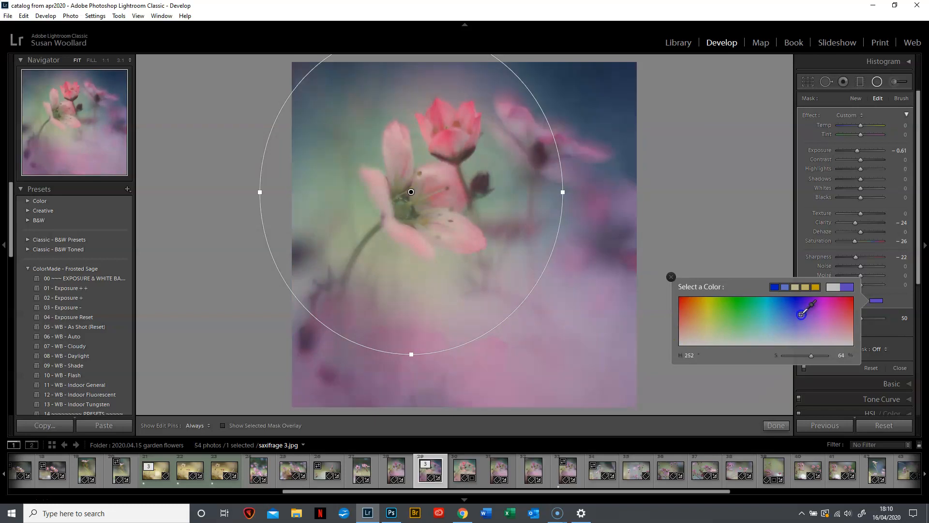
pyautogui.moveTo(802, 312); pyautogui.dragTo(782, 328)
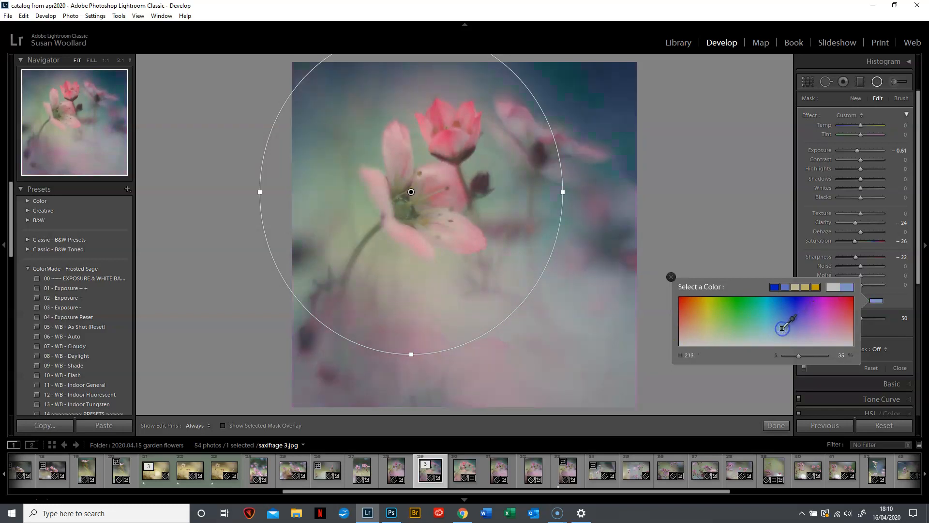
pyautogui.moveTo(670, 276)
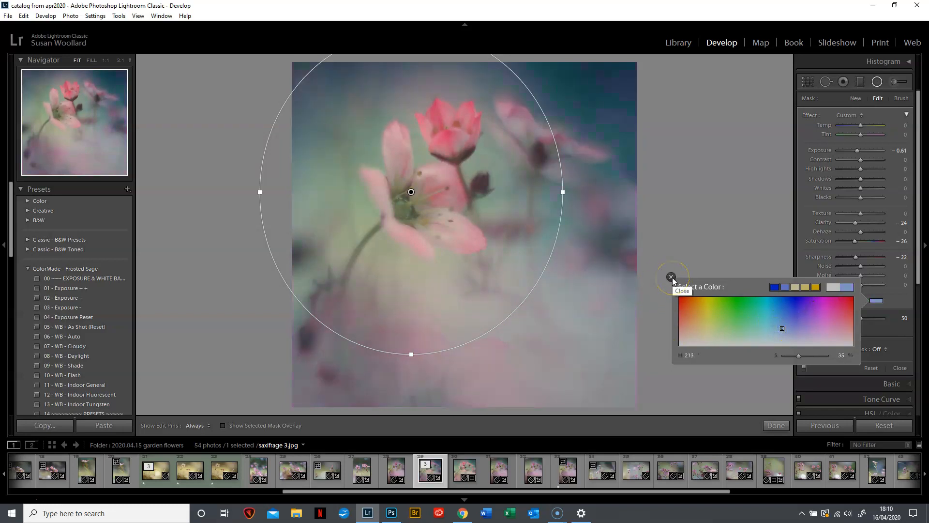
# Step: Finish the first filter and draw a second radial filter around the left flower at -0.70 exposure
pyautogui.click(671, 277)
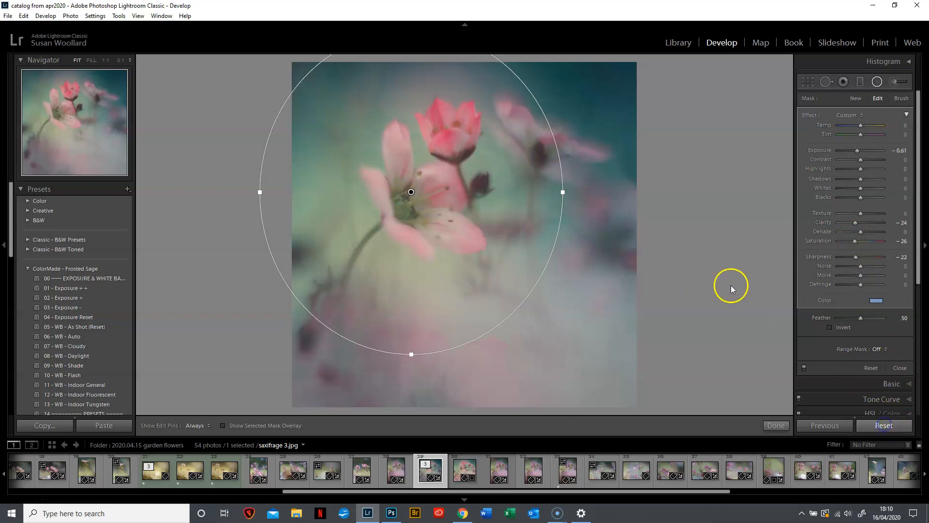
pyautogui.click(871, 367)
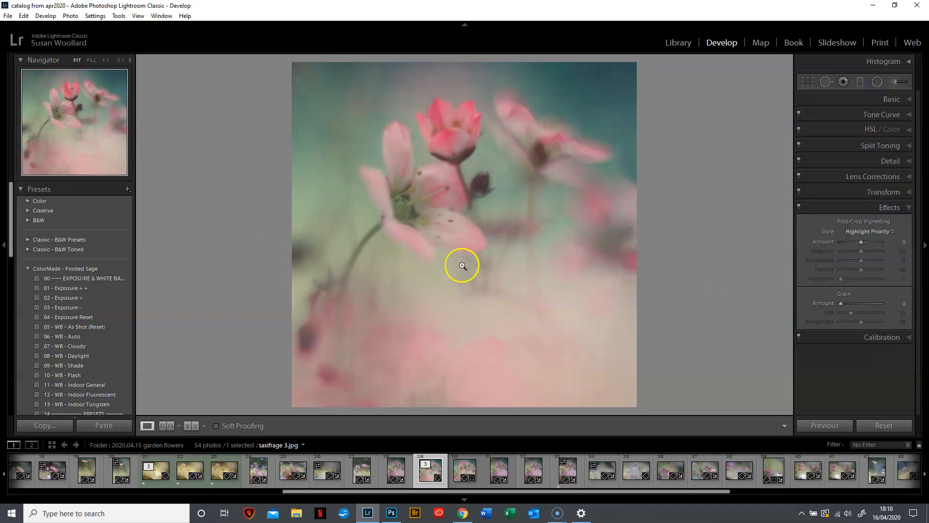
pyautogui.click(877, 82)
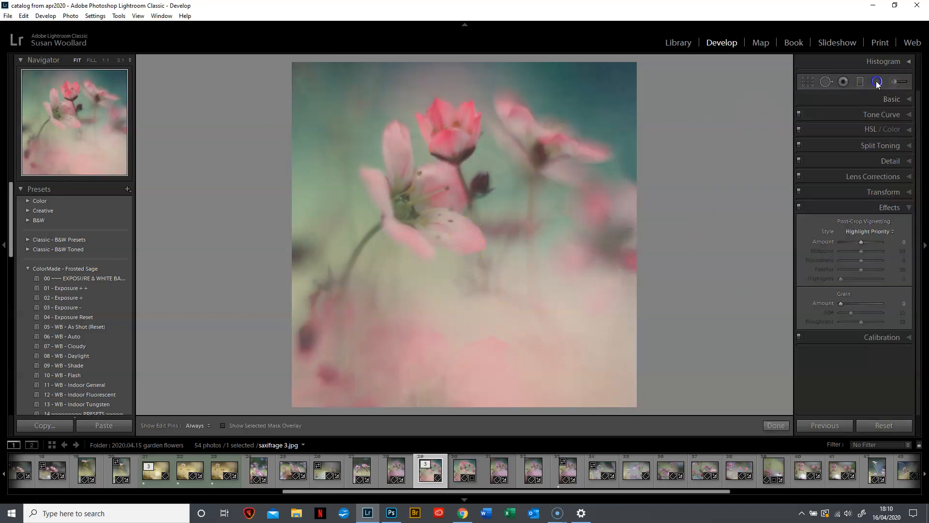
pyautogui.click(878, 82)
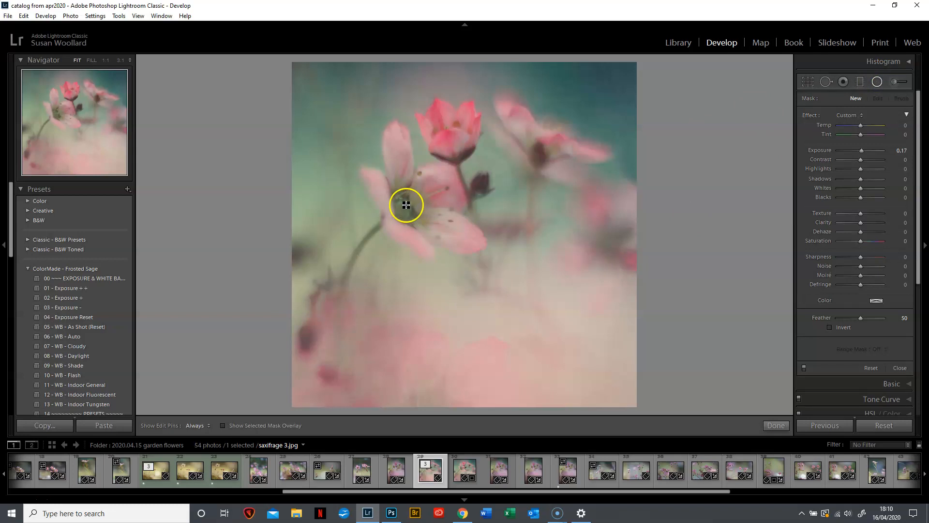
pyautogui.moveTo(406, 205); pyautogui.dragTo(517, 368)
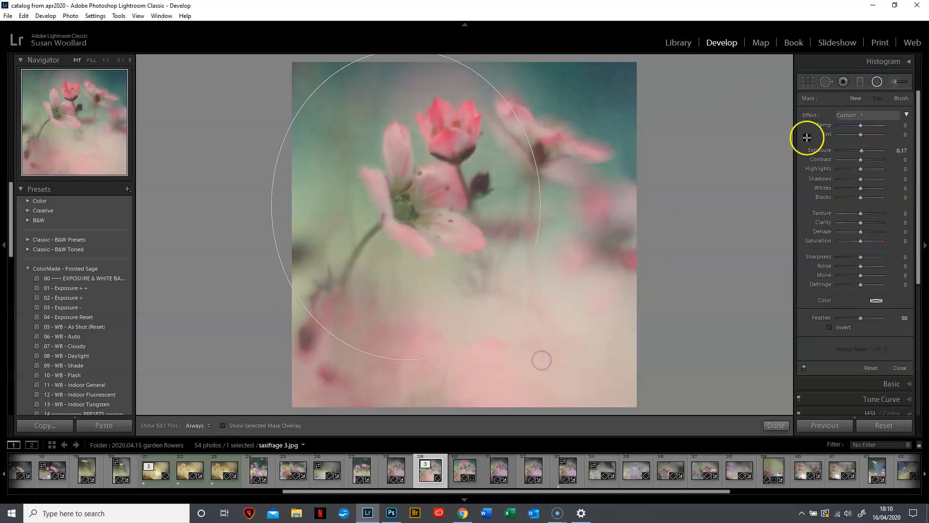
pyautogui.moveTo(863, 151); pyautogui.dragTo(856, 150)
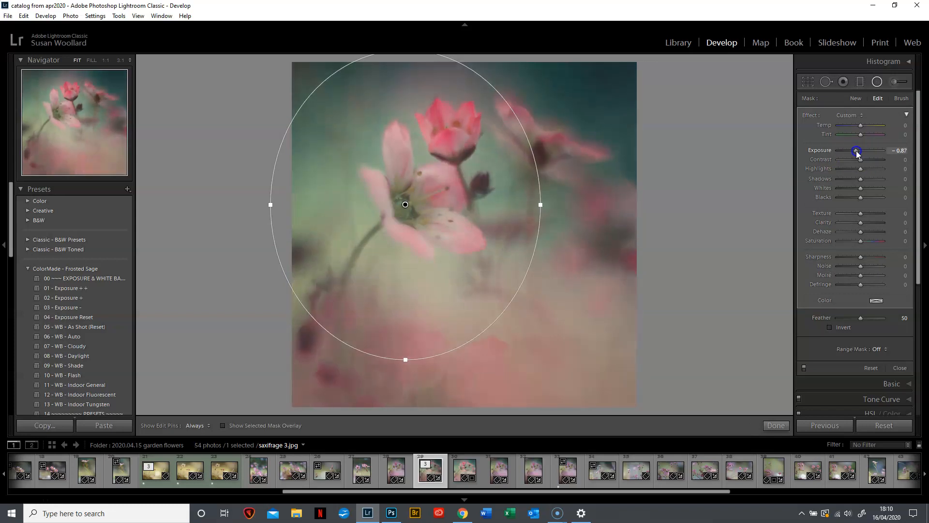
pyautogui.moveTo(857, 151); pyautogui.dragTo(860, 151)
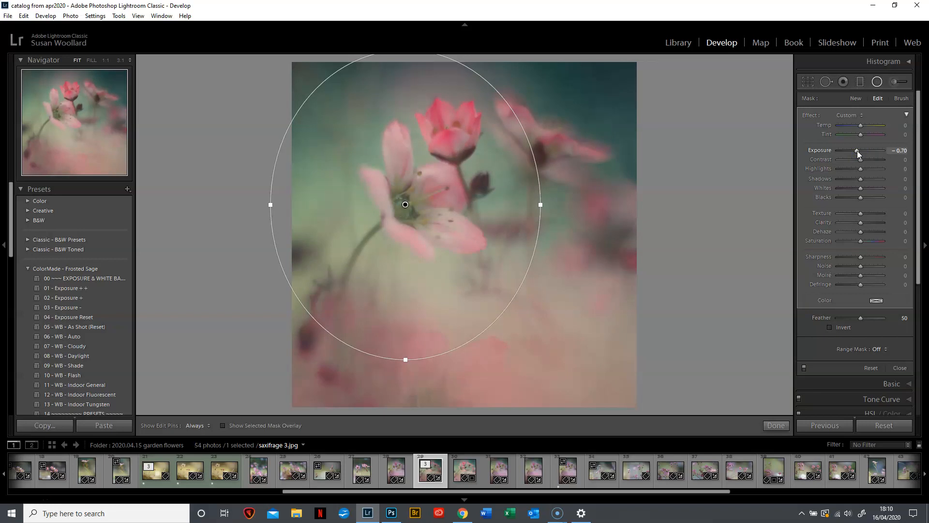
pyautogui.moveTo(501, 232)
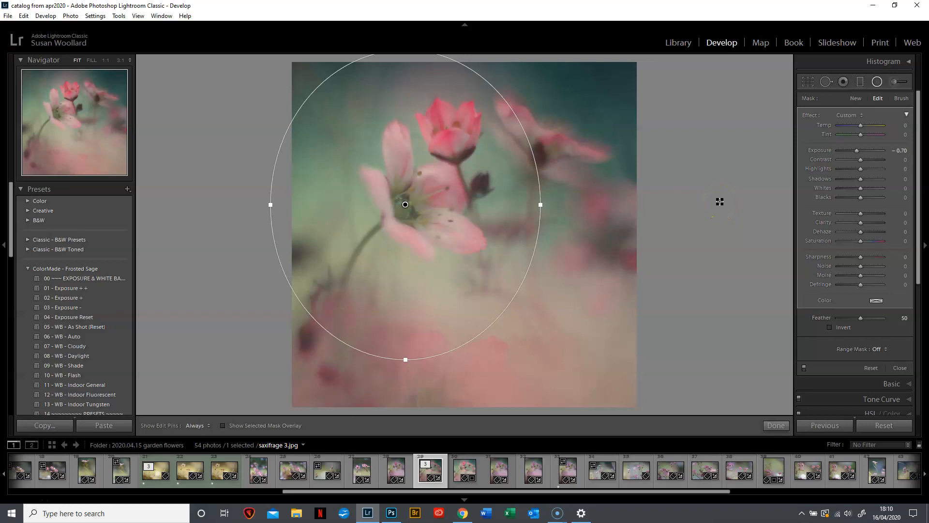
pyautogui.moveTo(829, 100)
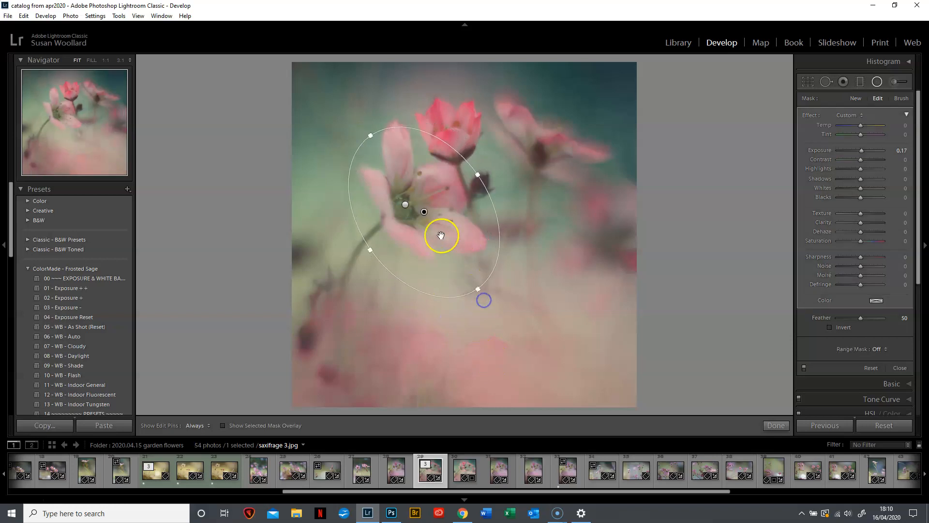
# Step: Reposition the ellipse over the front flower, hide the mask overlay and invert the filter
pyautogui.moveTo(441, 236); pyautogui.dragTo(421, 194)
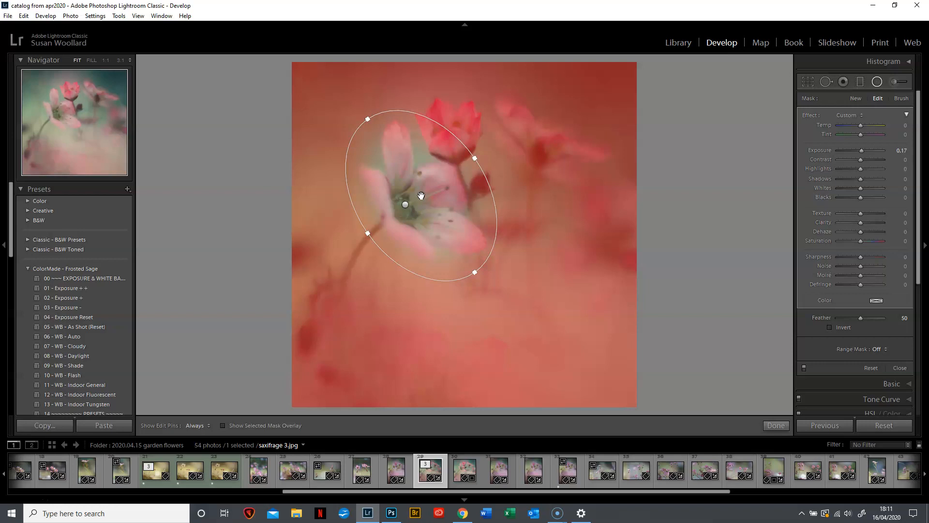
pyautogui.click(831, 327)
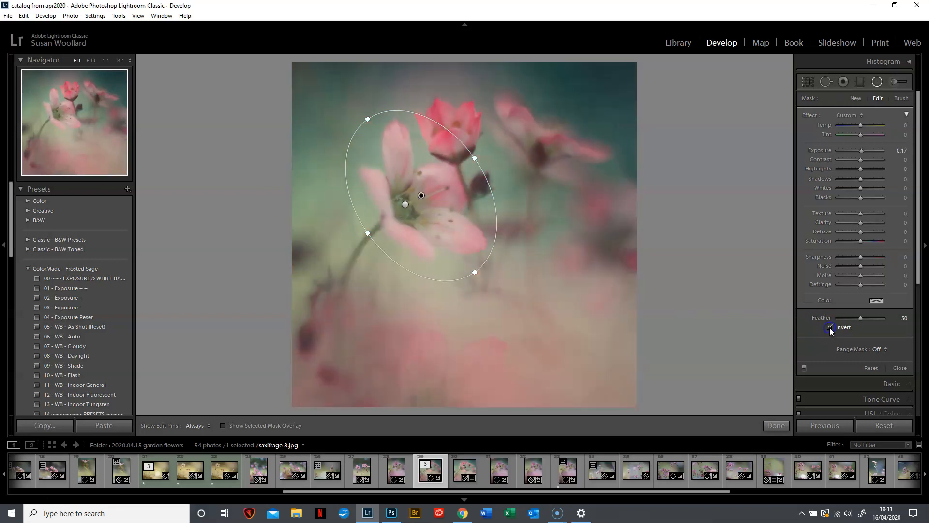
pyautogui.click(831, 326)
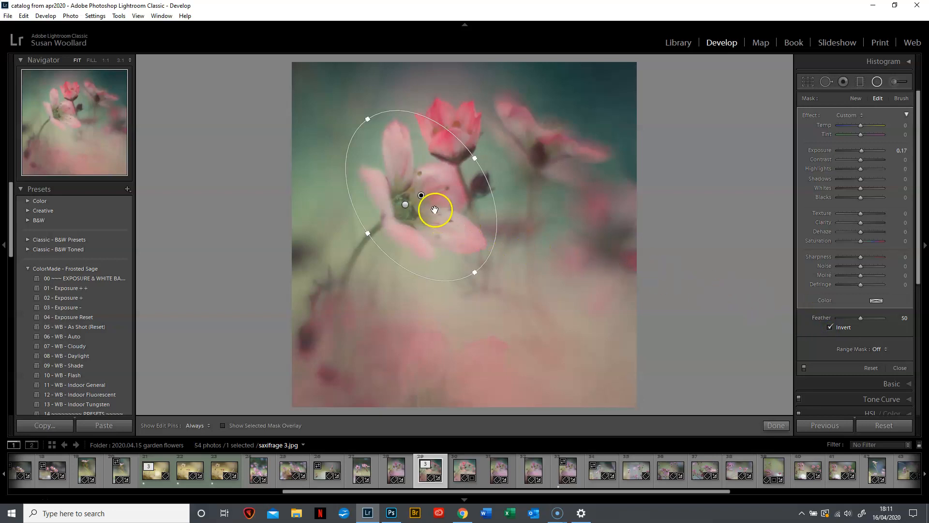
pyautogui.moveTo(436, 210); pyautogui.dragTo(423, 196)
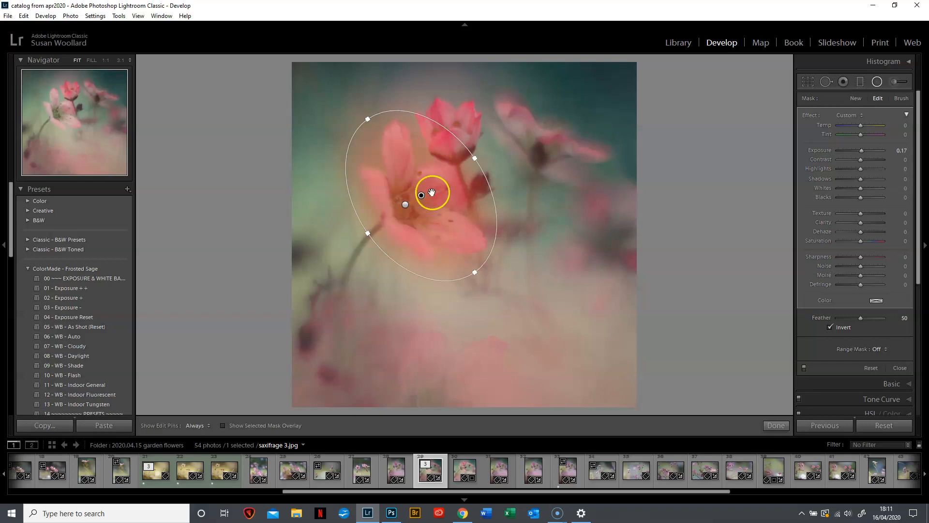
# Step: Raise the inverted flower filter's exposure to 0.61
pyautogui.click(861, 150)
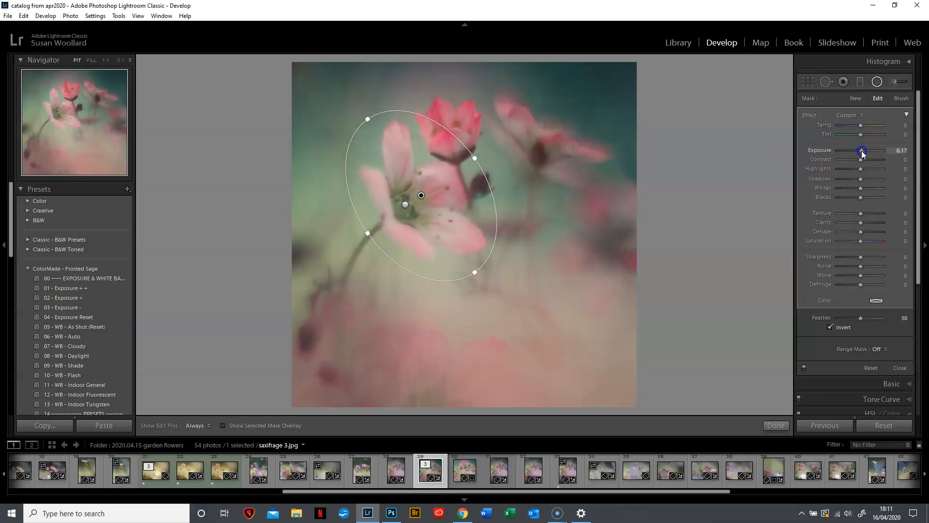
pyautogui.moveTo(861, 150); pyautogui.dragTo(866, 150)
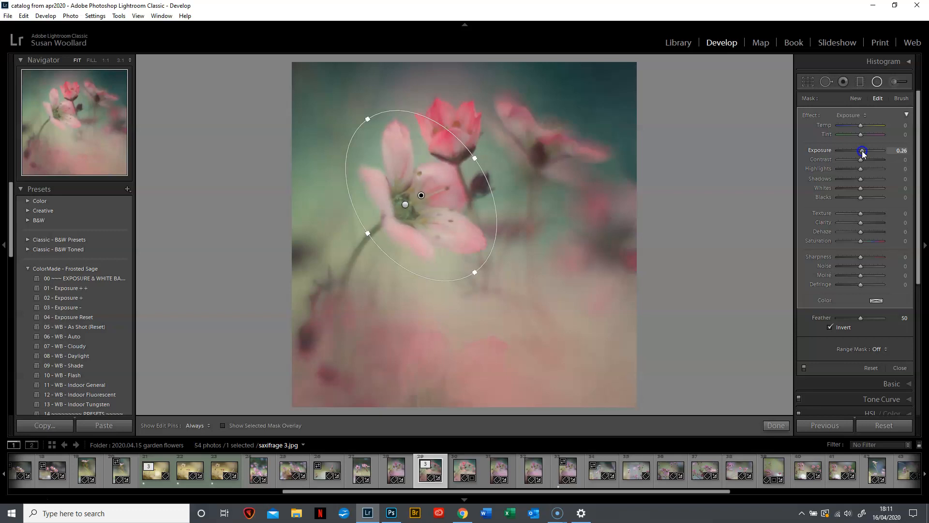
pyautogui.moveTo(861, 151); pyautogui.dragTo(869, 151)
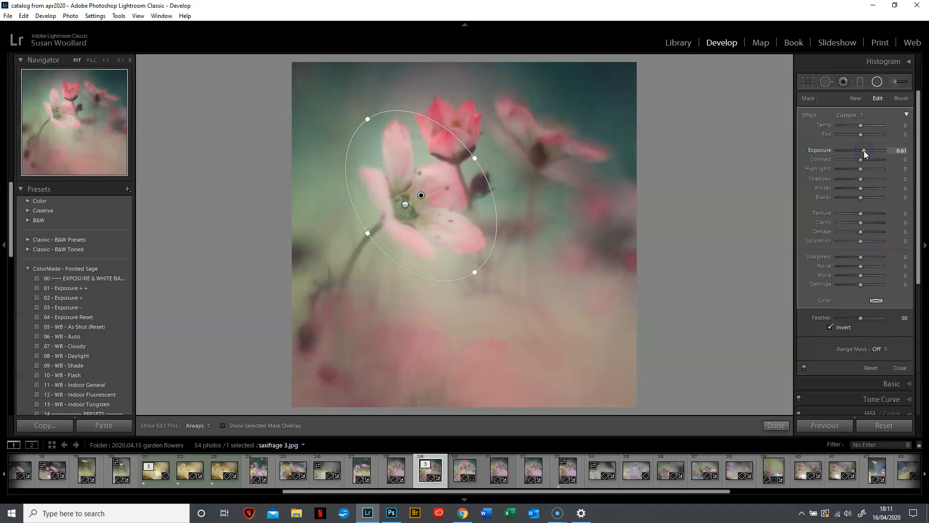
pyautogui.moveTo(862, 214)
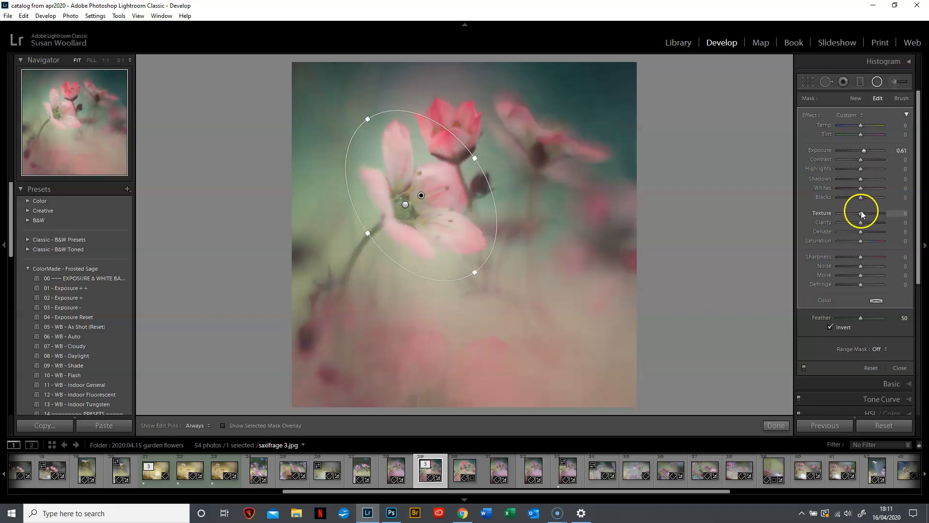
# Step: Set the flower filter's Texture to 33, Sharpness to 20 and Saturation to 9
pyautogui.moveTo(860, 213); pyautogui.dragTo(873, 213)
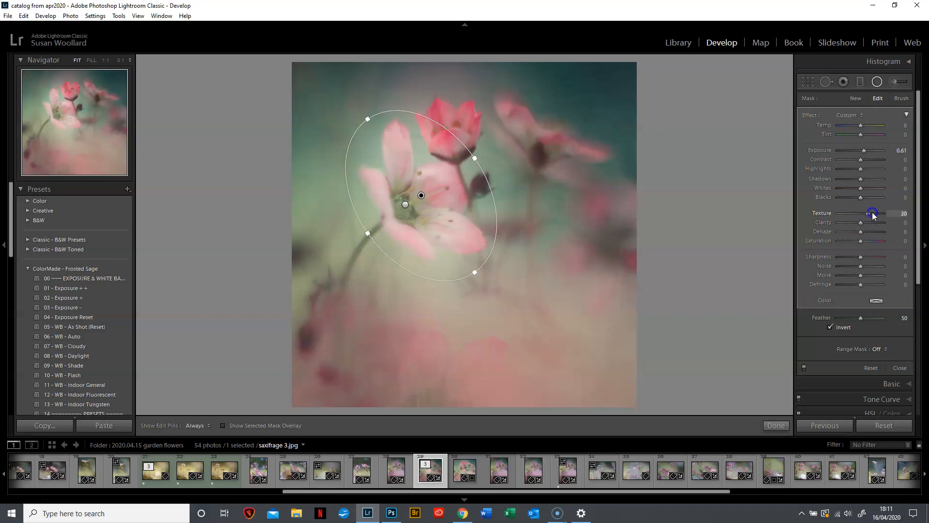
pyautogui.moveTo(871, 213); pyautogui.dragTo(882, 213)
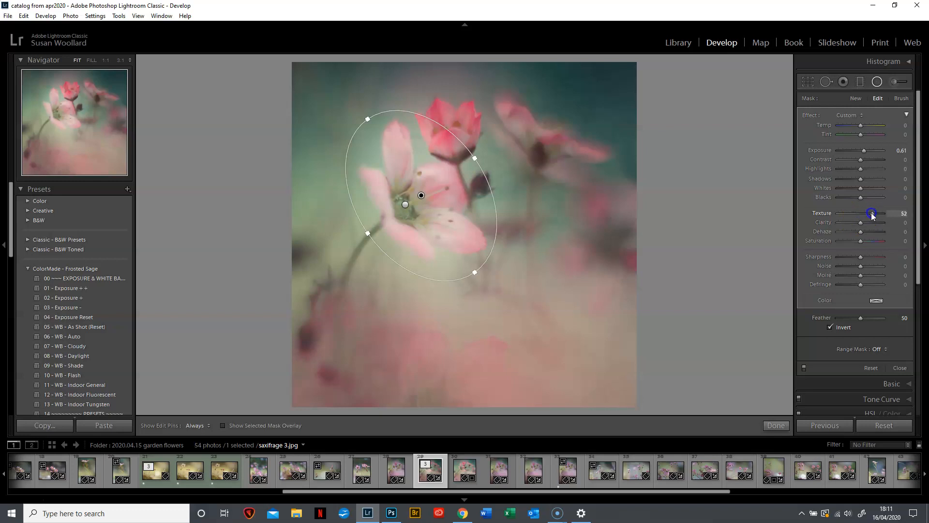
pyautogui.moveTo(872, 213); pyautogui.dragTo(867, 213)
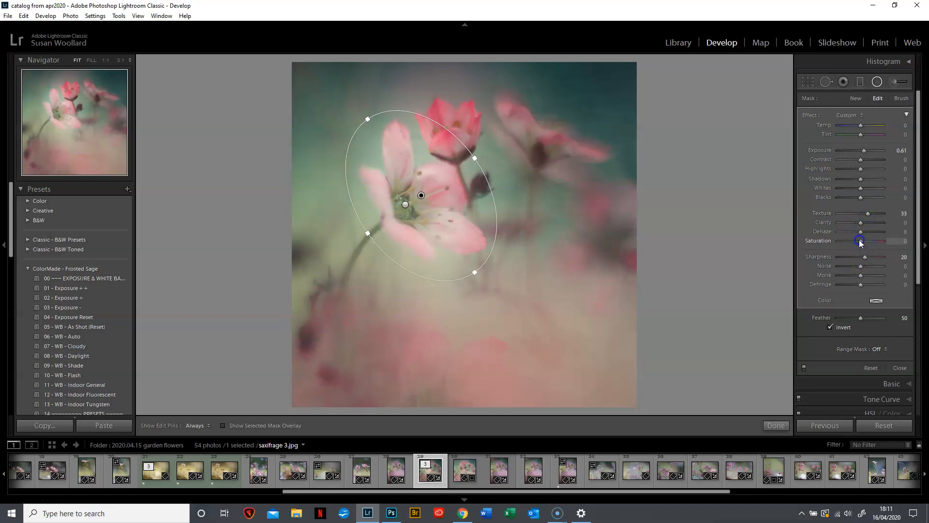
pyautogui.moveTo(860, 240); pyautogui.dragTo(863, 240)
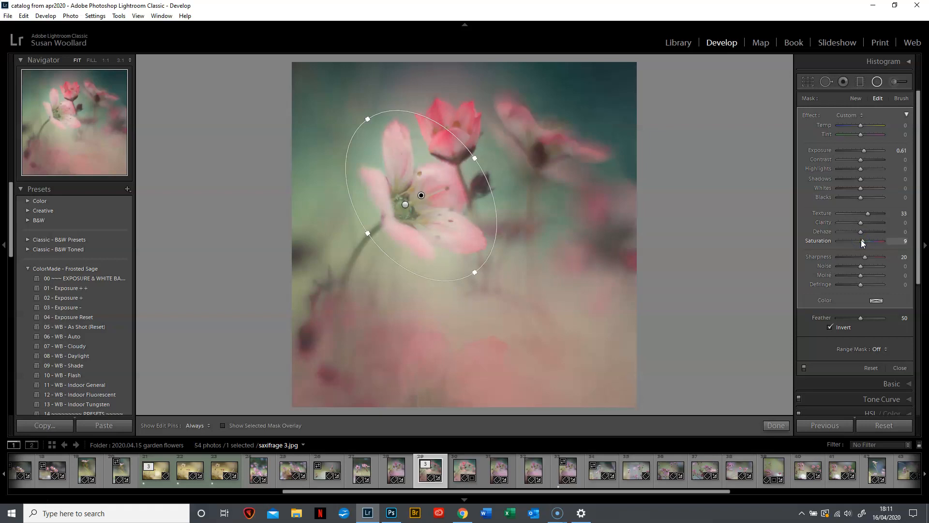
pyautogui.click(207, 425)
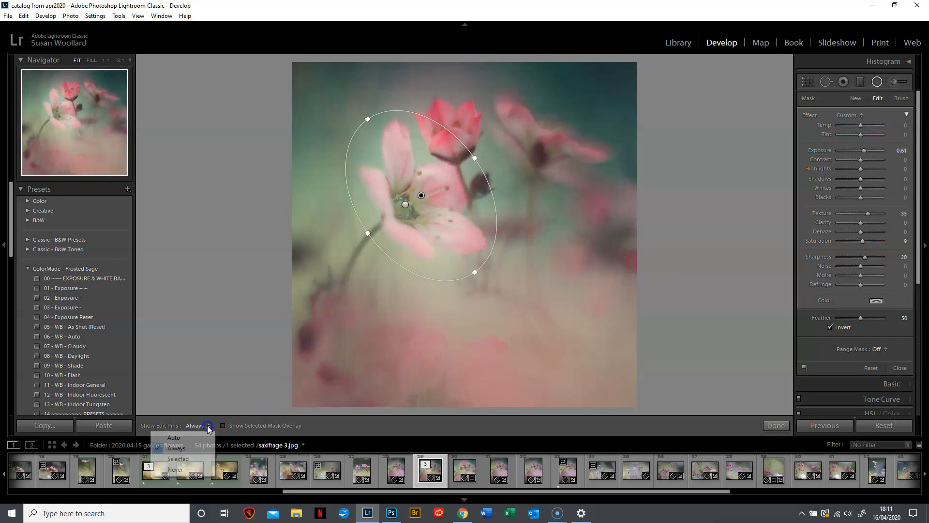
# Step: Set Show Edit Pins to Auto and toggle the flower filter off and on to compare
pyautogui.click(174, 437)
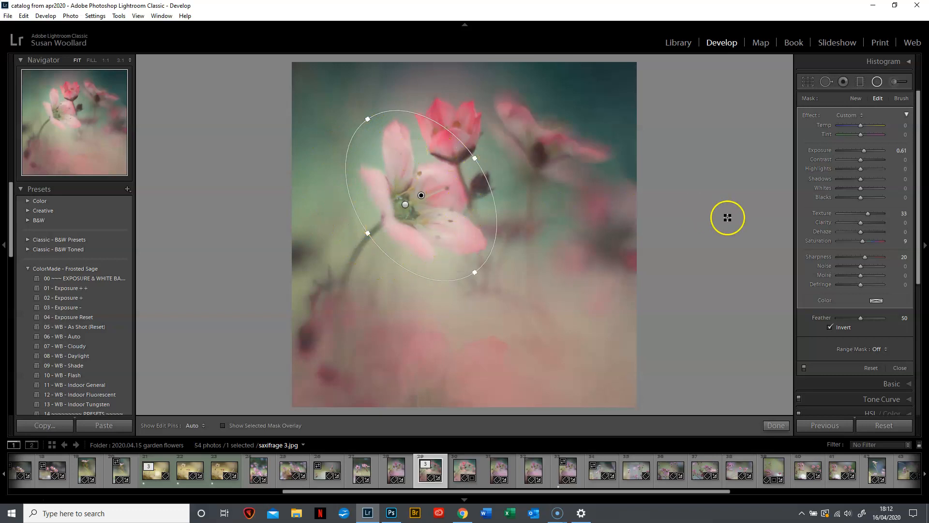
pyautogui.click(805, 367)
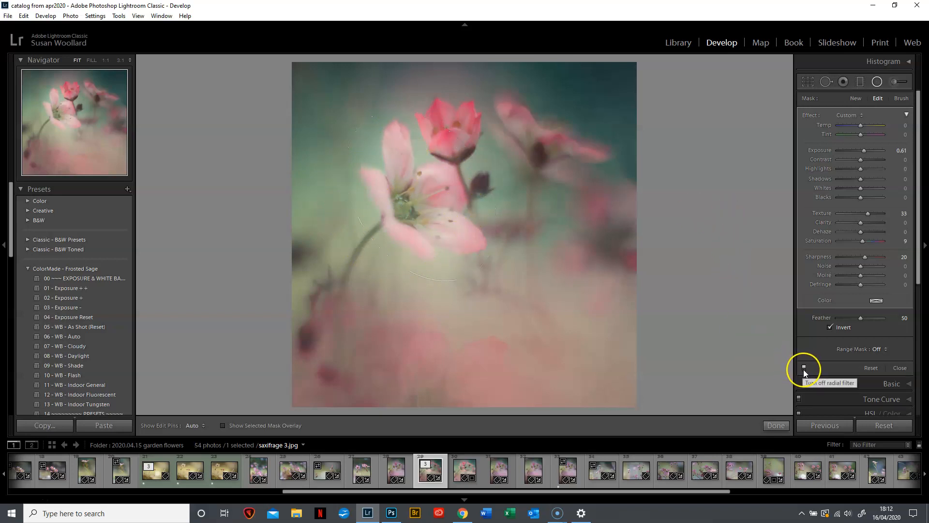
pyautogui.click(804, 368)
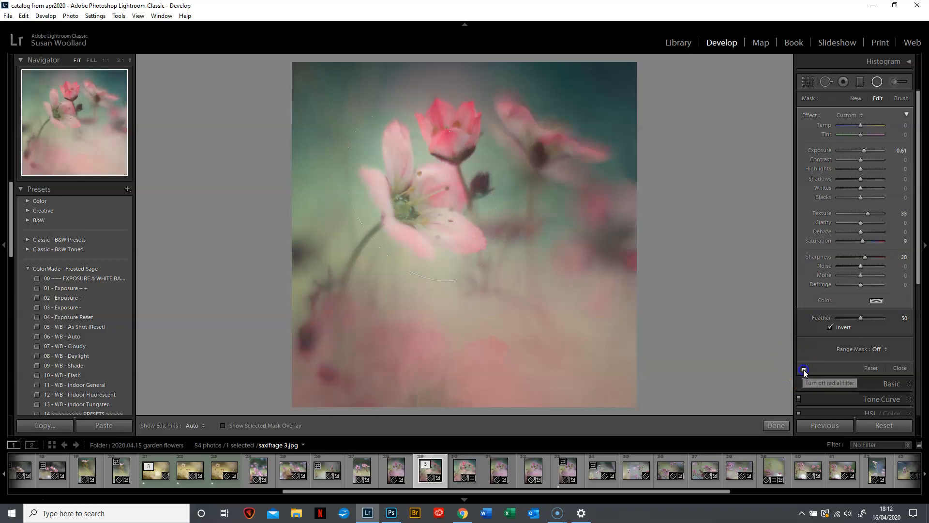
pyautogui.click(805, 368)
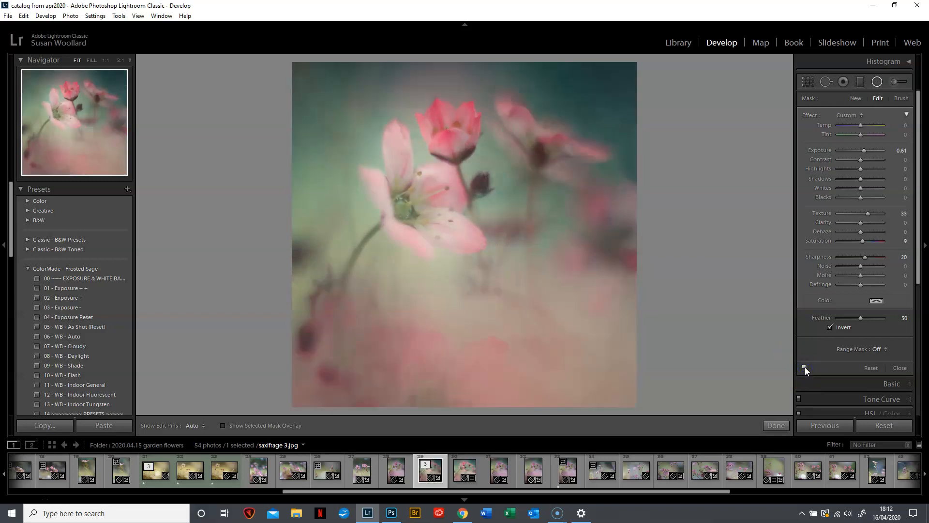
pyautogui.click(804, 368)
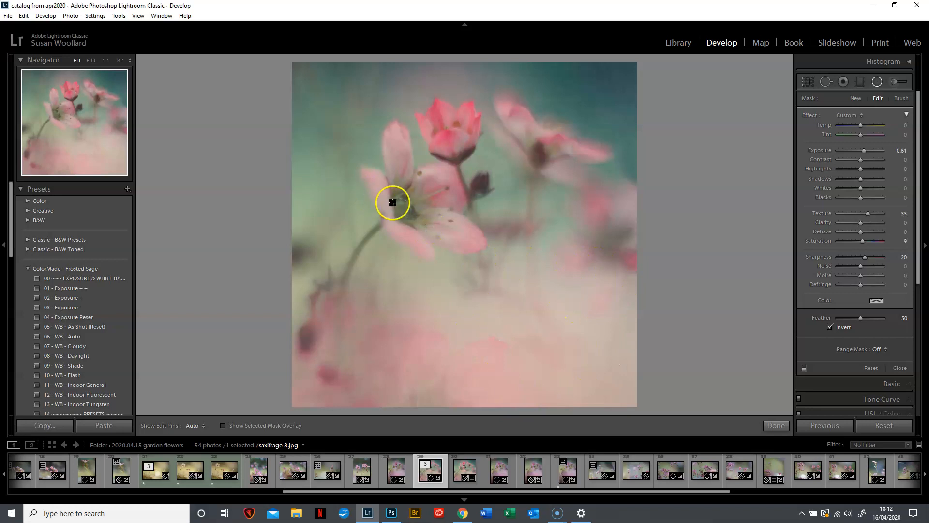
pyautogui.moveTo(393, 202); pyautogui.dragTo(415, 183)
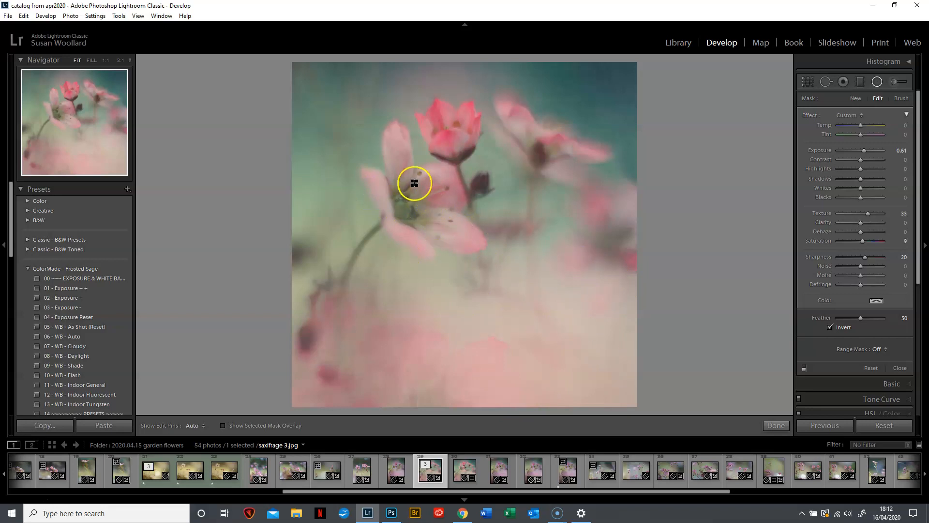
pyautogui.moveTo(414, 183); pyautogui.dragTo(557, 258)
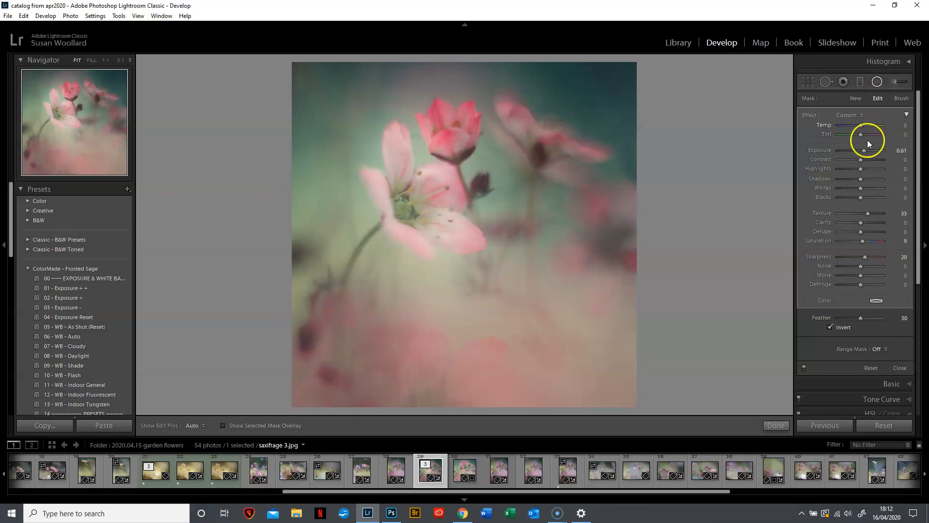
pyautogui.moveTo(856, 101)
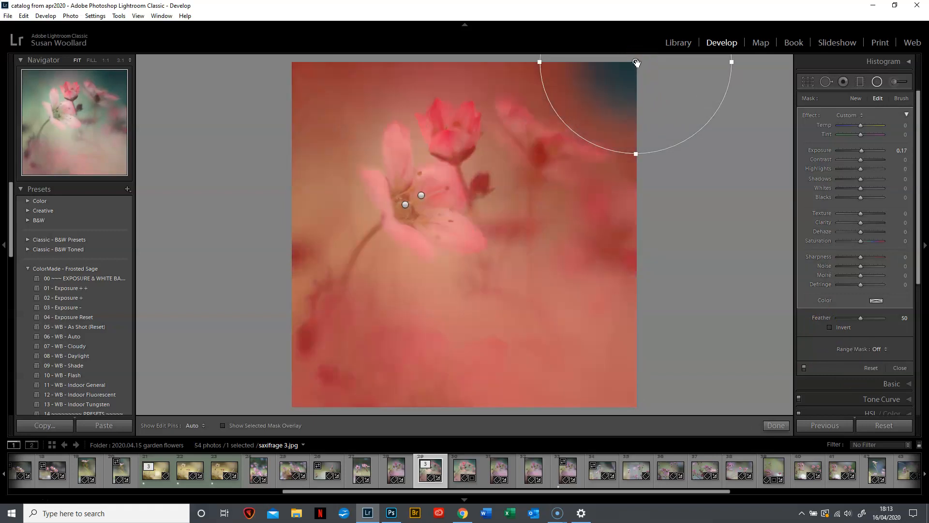
# Step: Hide the mask overlay, invert the top-right corner filter and set its exposure to 0.00
pyautogui.click(830, 328)
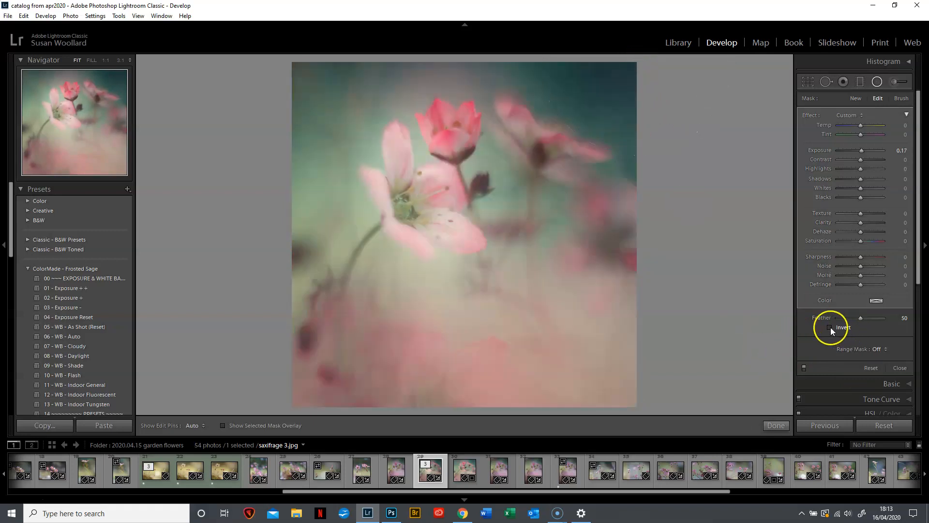
pyautogui.click(831, 327)
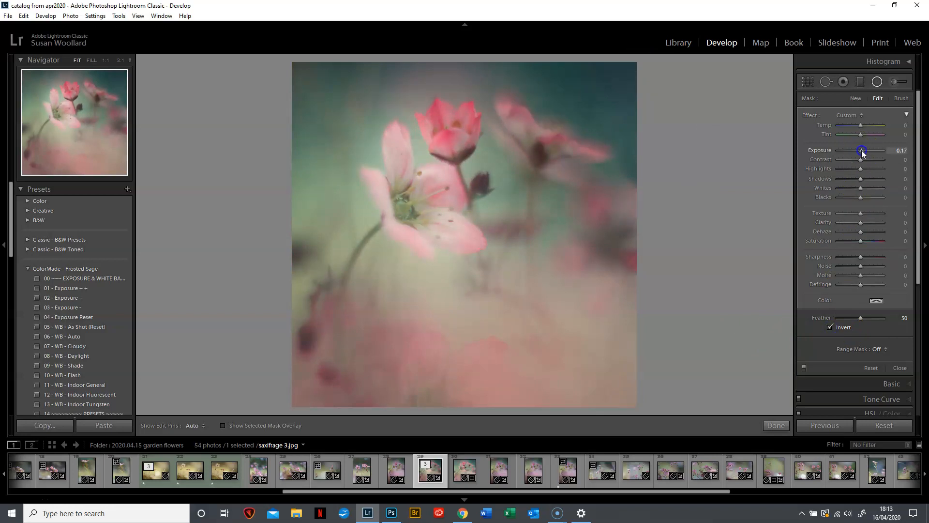
pyautogui.moveTo(861, 150); pyautogui.dragTo(865, 151)
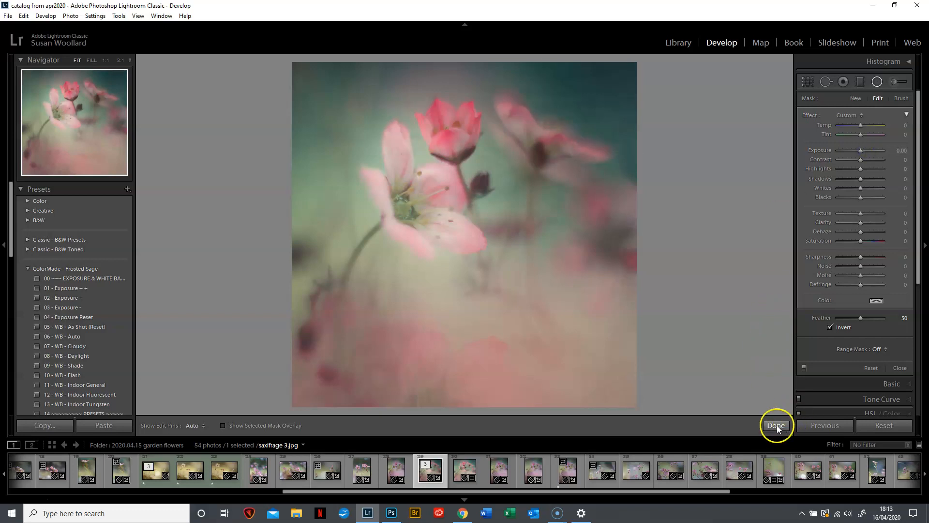
# Step: Close the Radial Filter tool with Done to return to the Develop panels
pyautogui.click(776, 425)
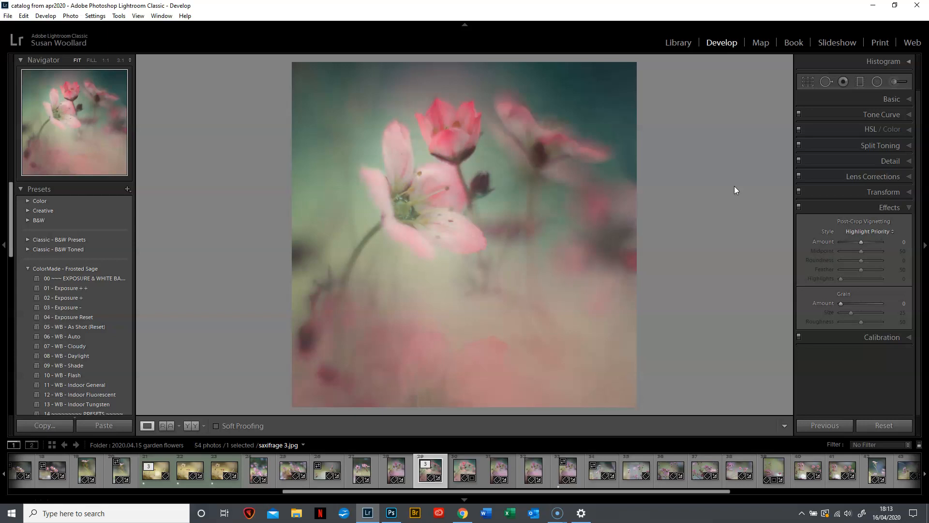
pyautogui.moveTo(16, 498)
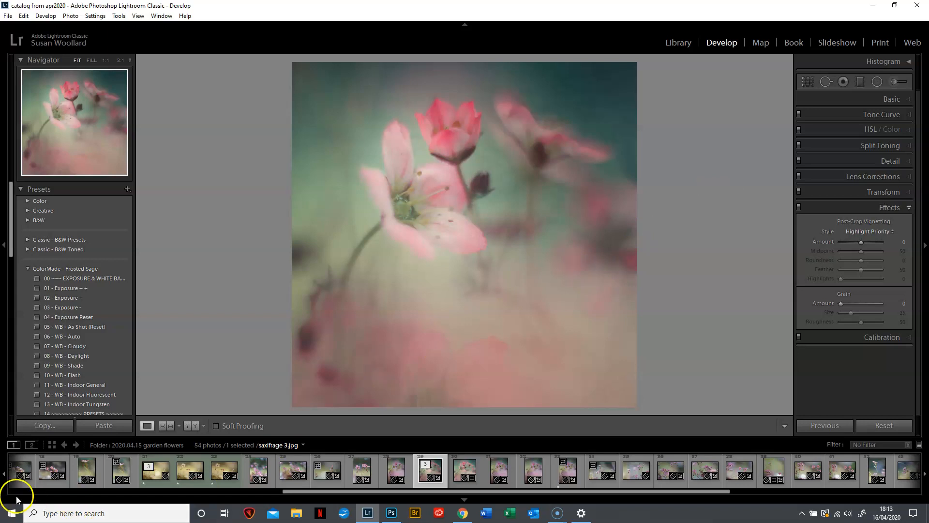